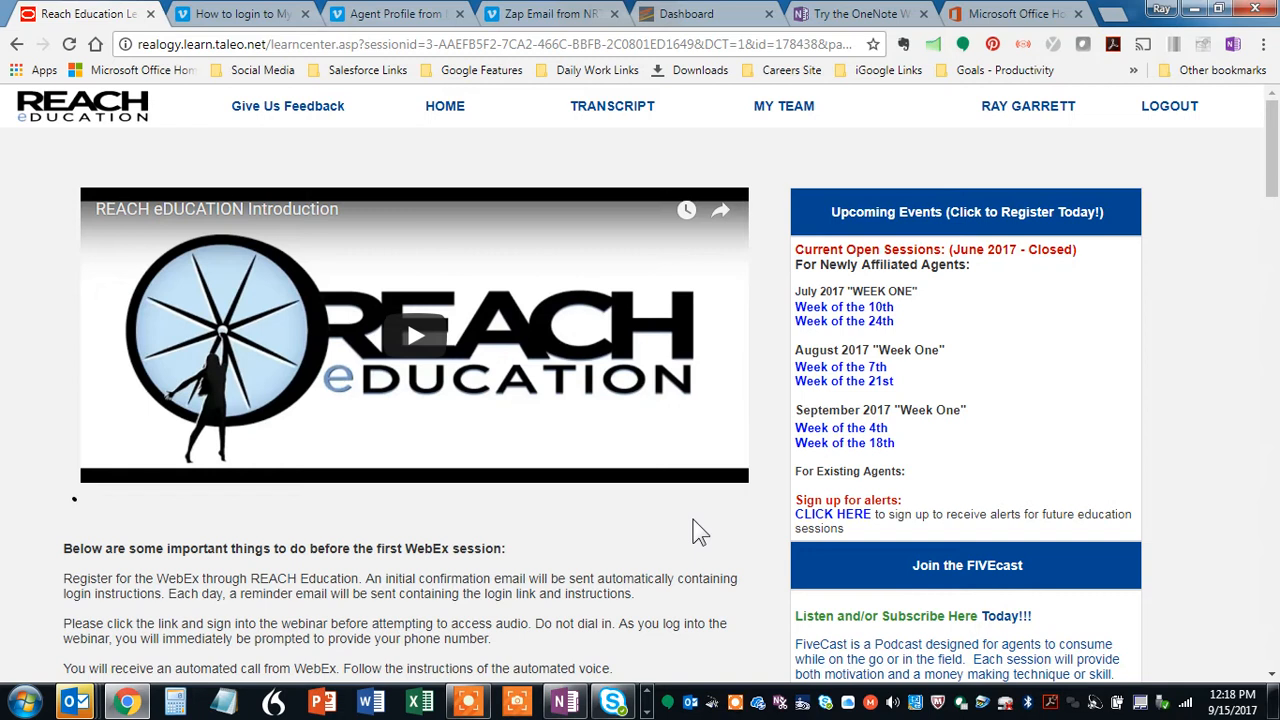
mouse_move(1000, 348)
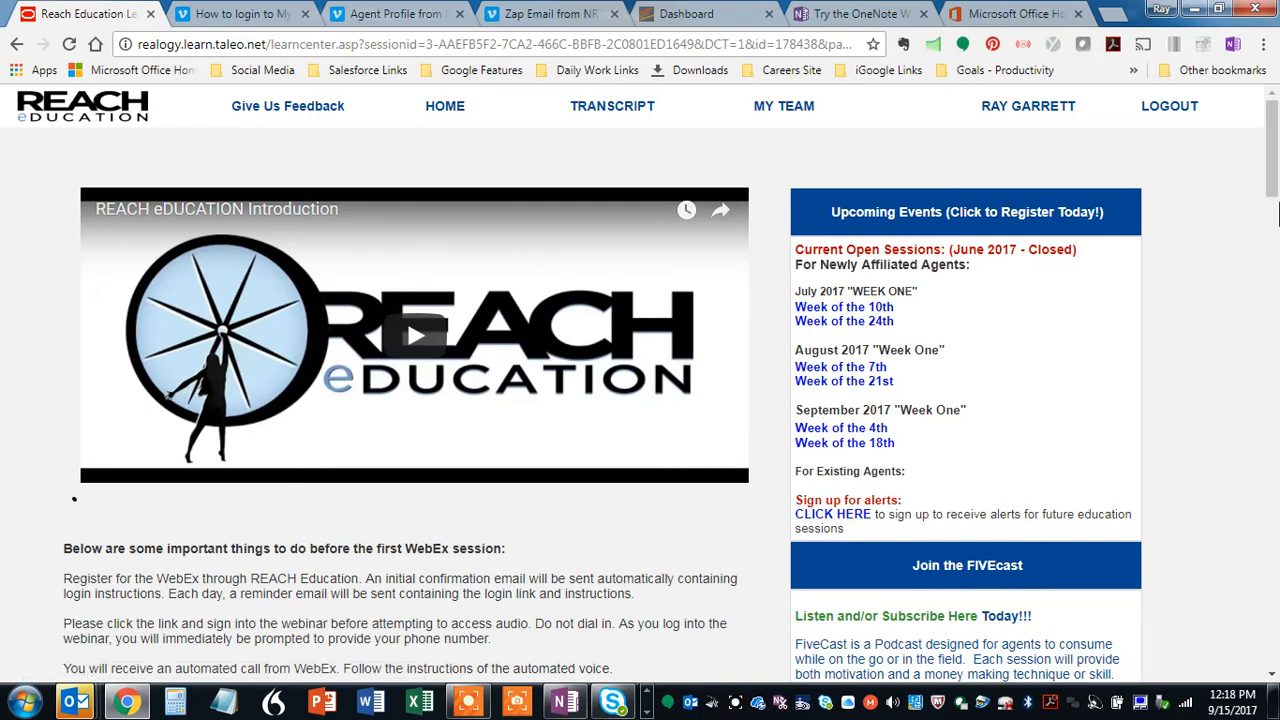
Scroll the home page down to the Zap guides, Day One–Five intro/materials buttons and coaching modules.
scroll(down, 3)
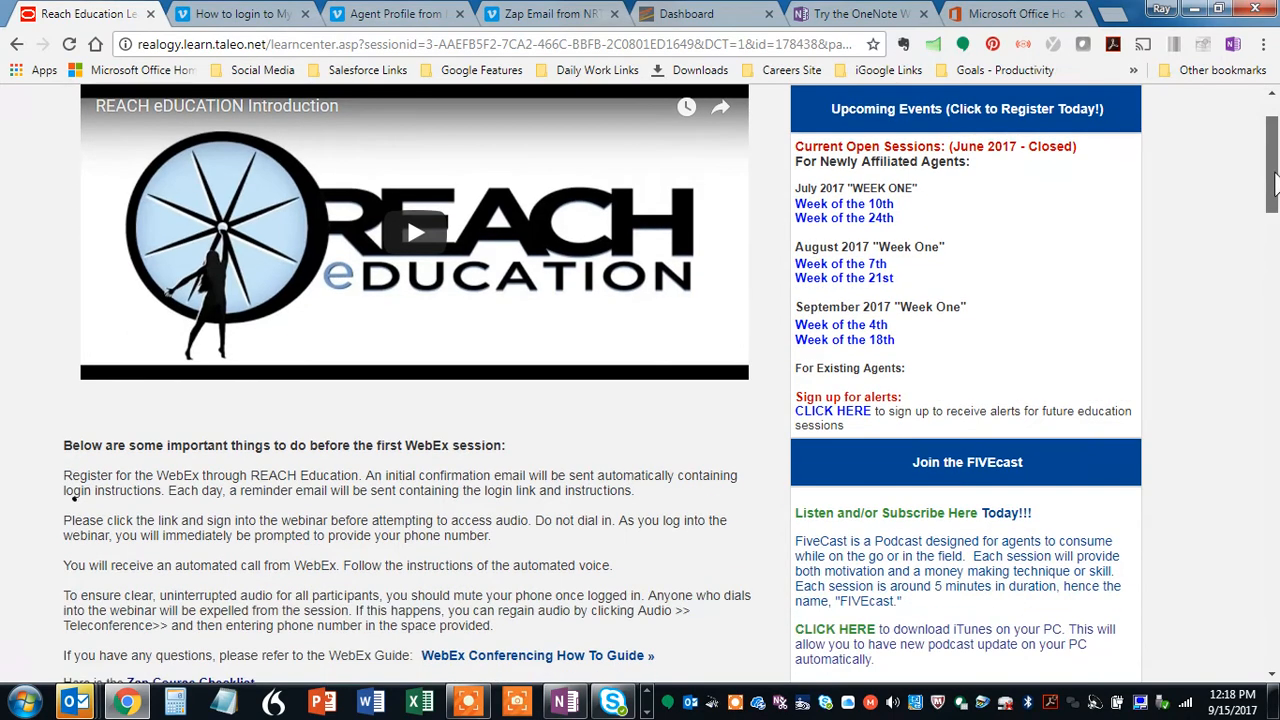
scroll(down, 3)
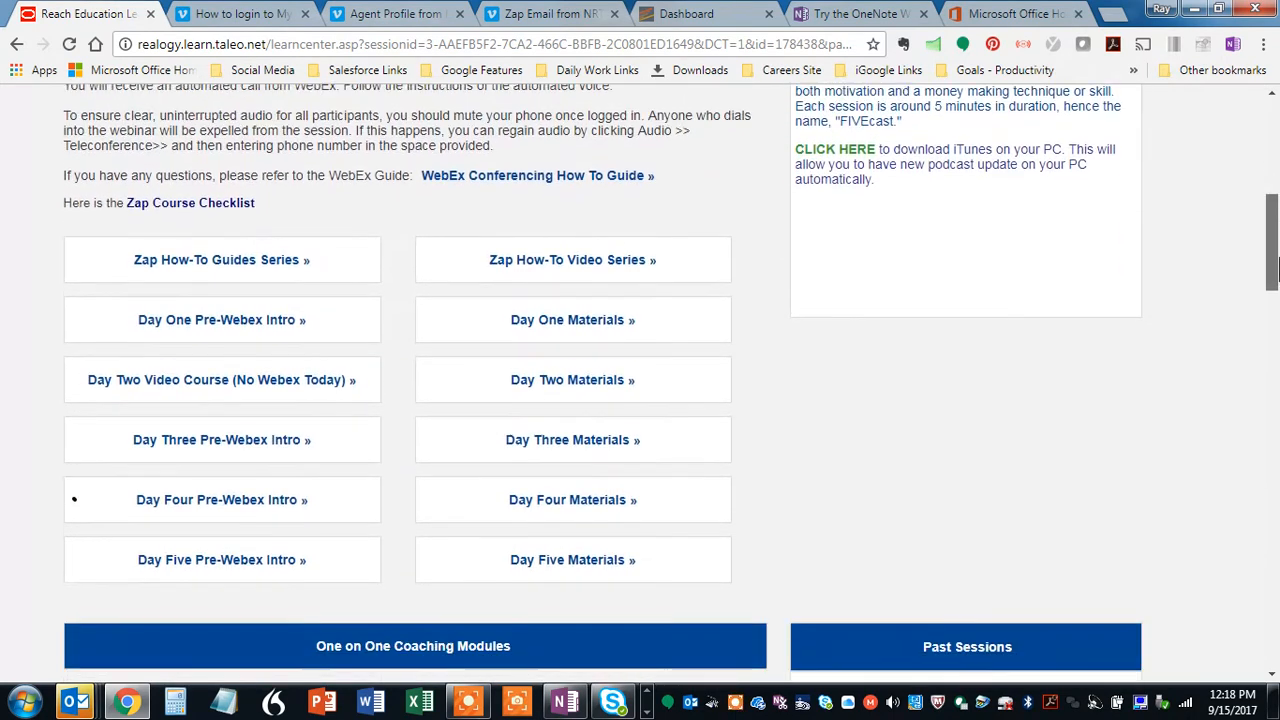
scroll(down, 3)
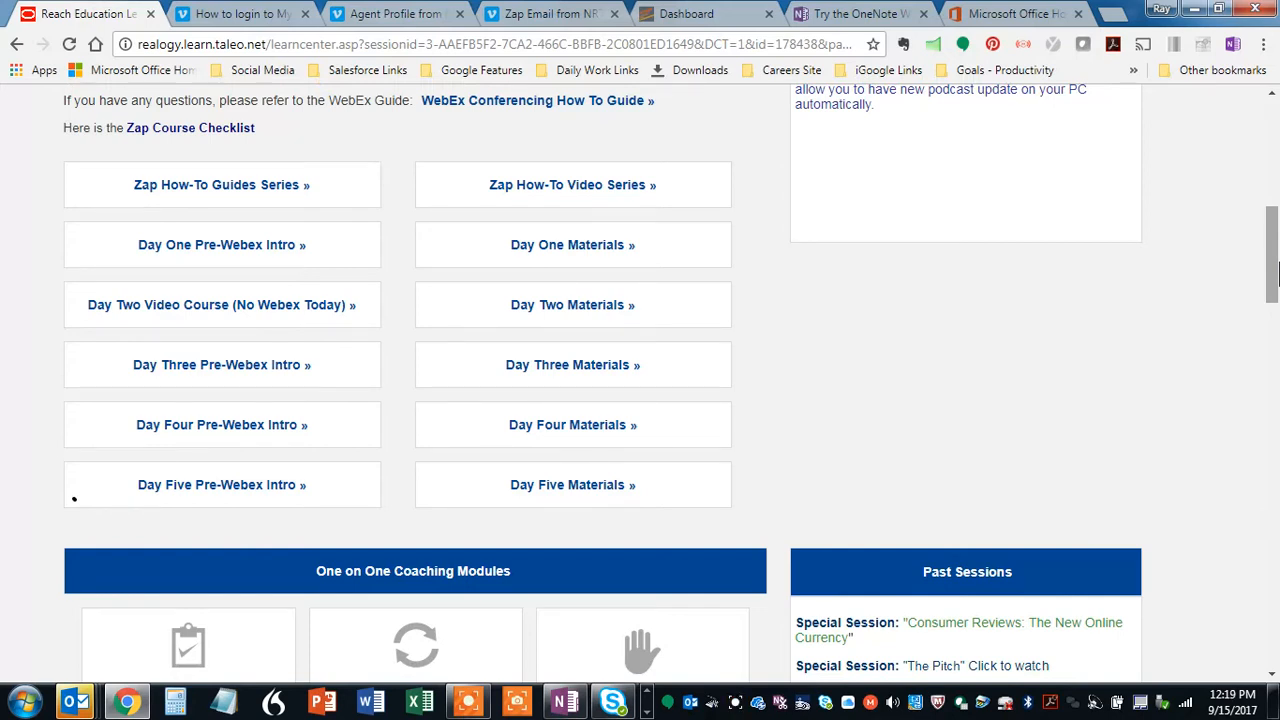
mouse_move(656, 512)
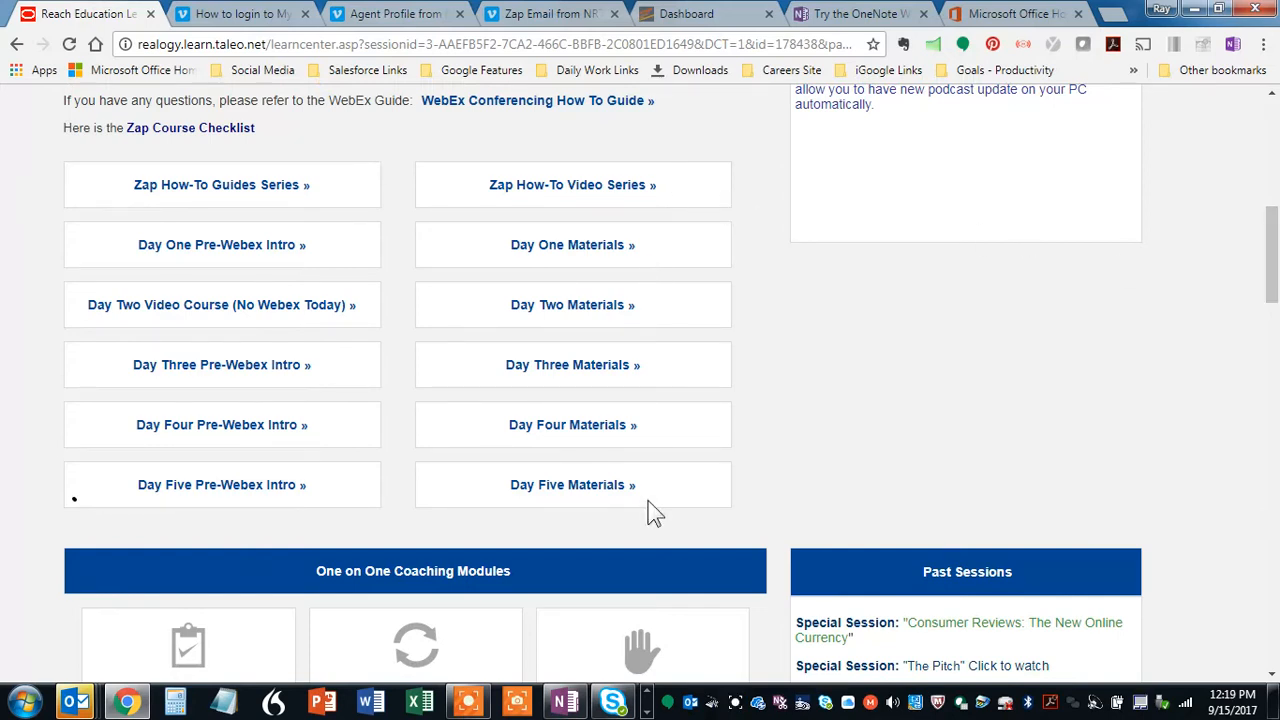
mouse_move(704, 302)
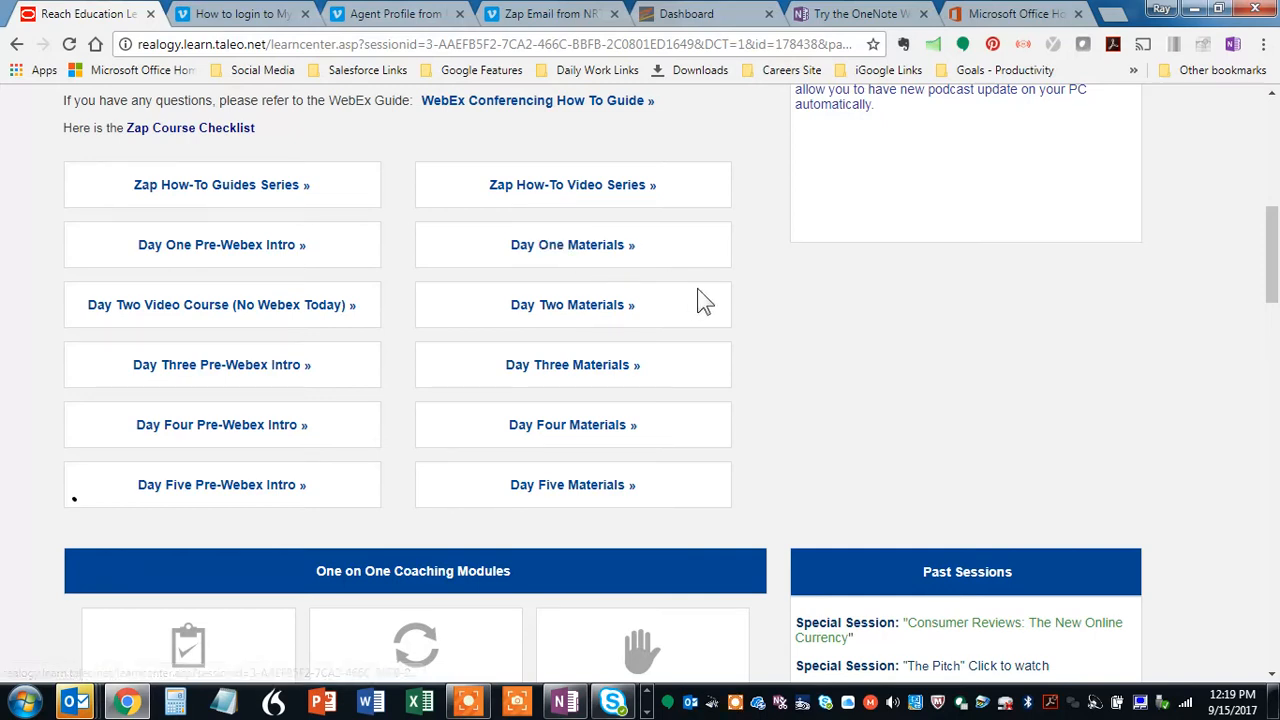
mouse_move(664, 364)
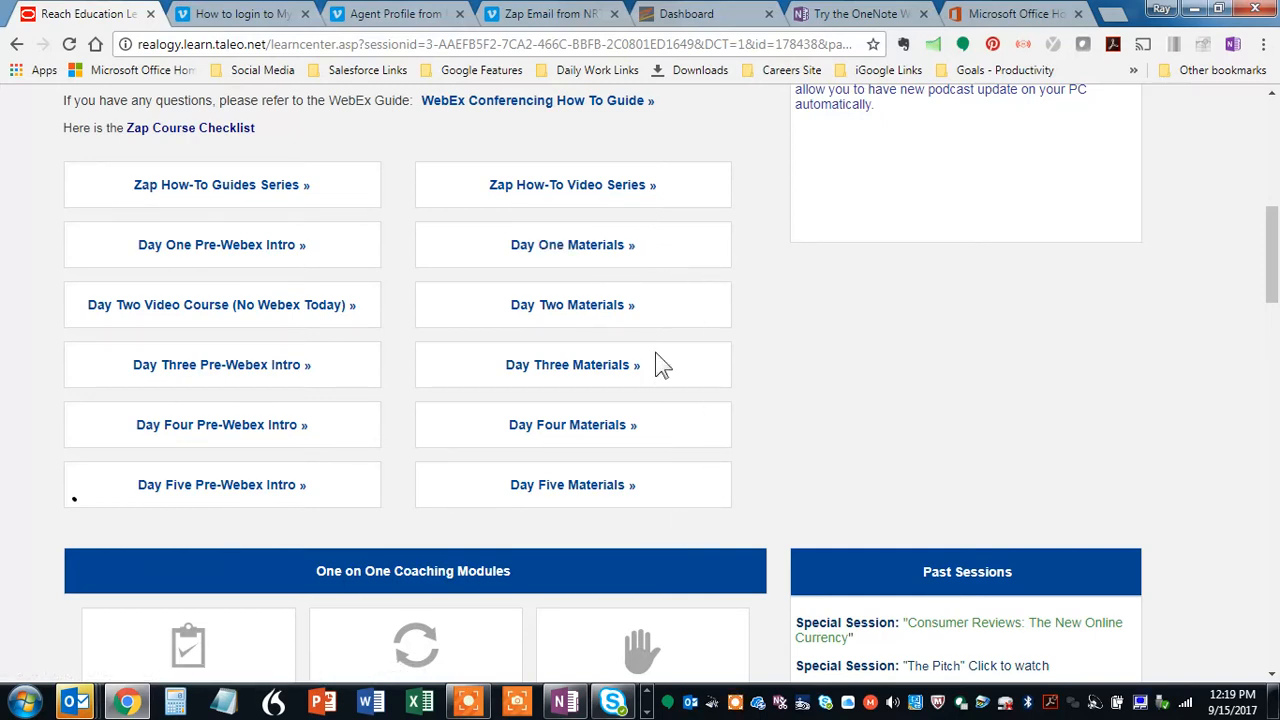
mouse_move(668, 502)
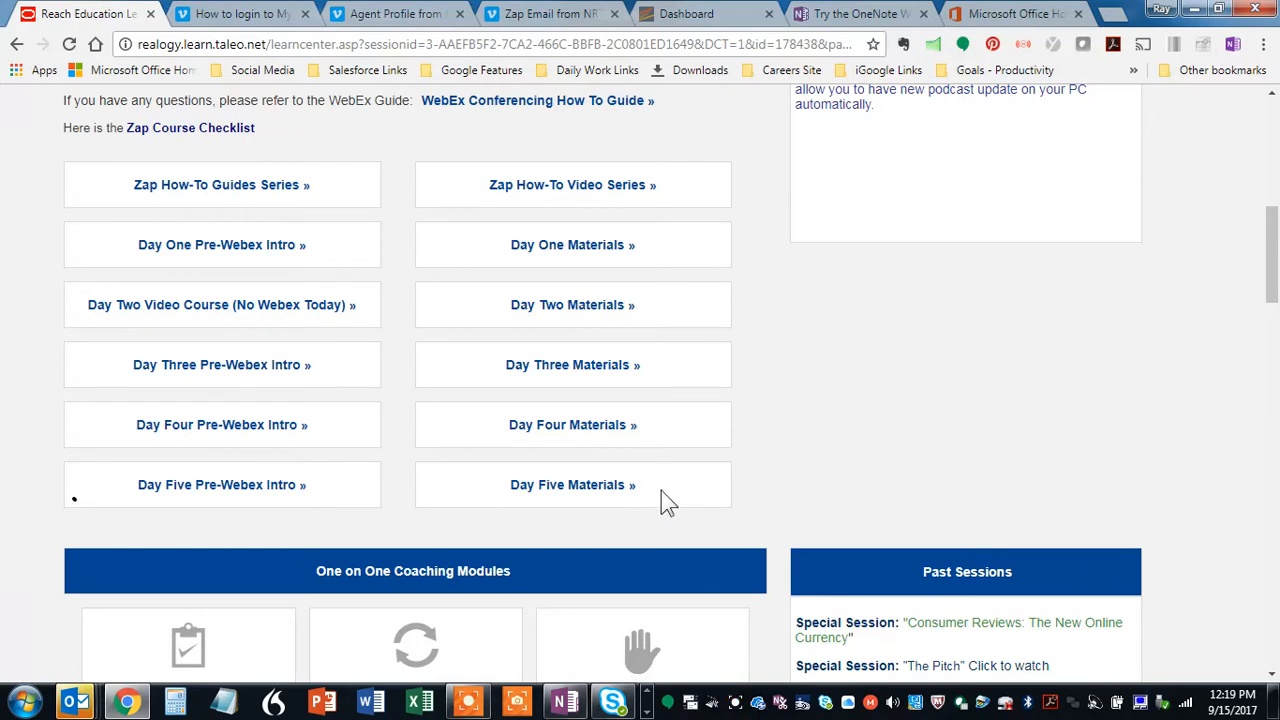
mouse_move(836, 500)
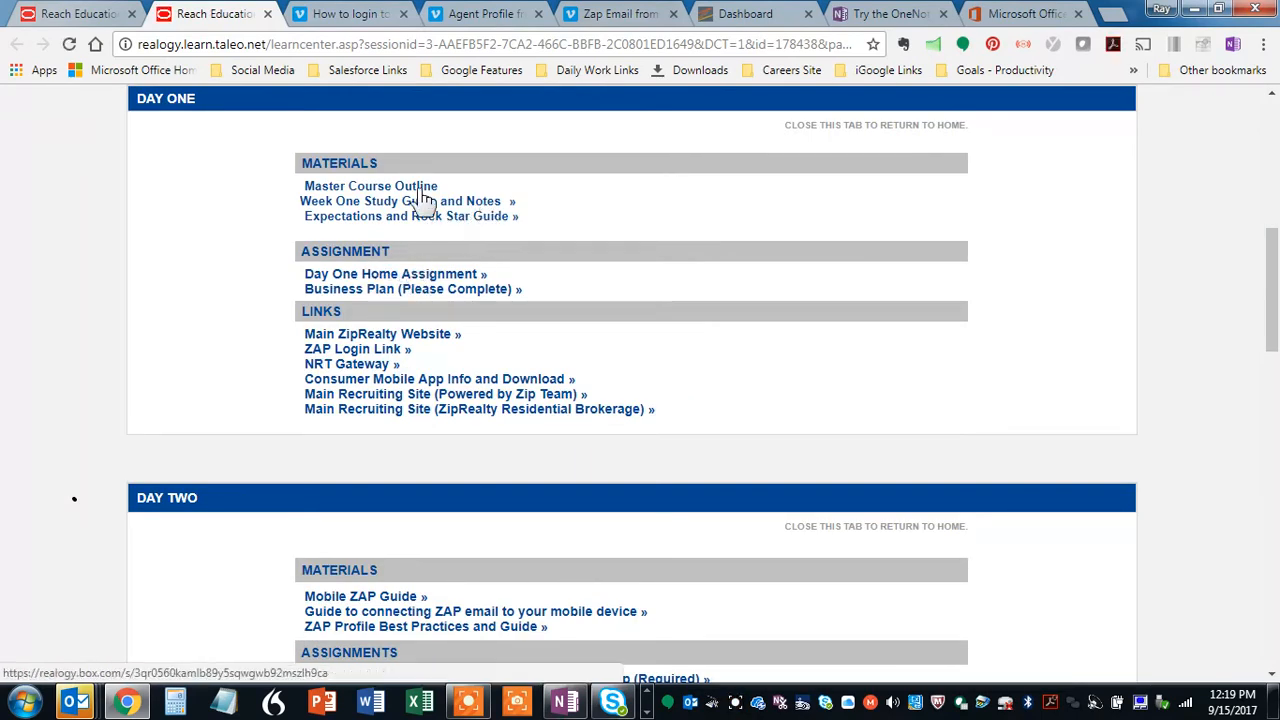
mouse_move(484, 210)
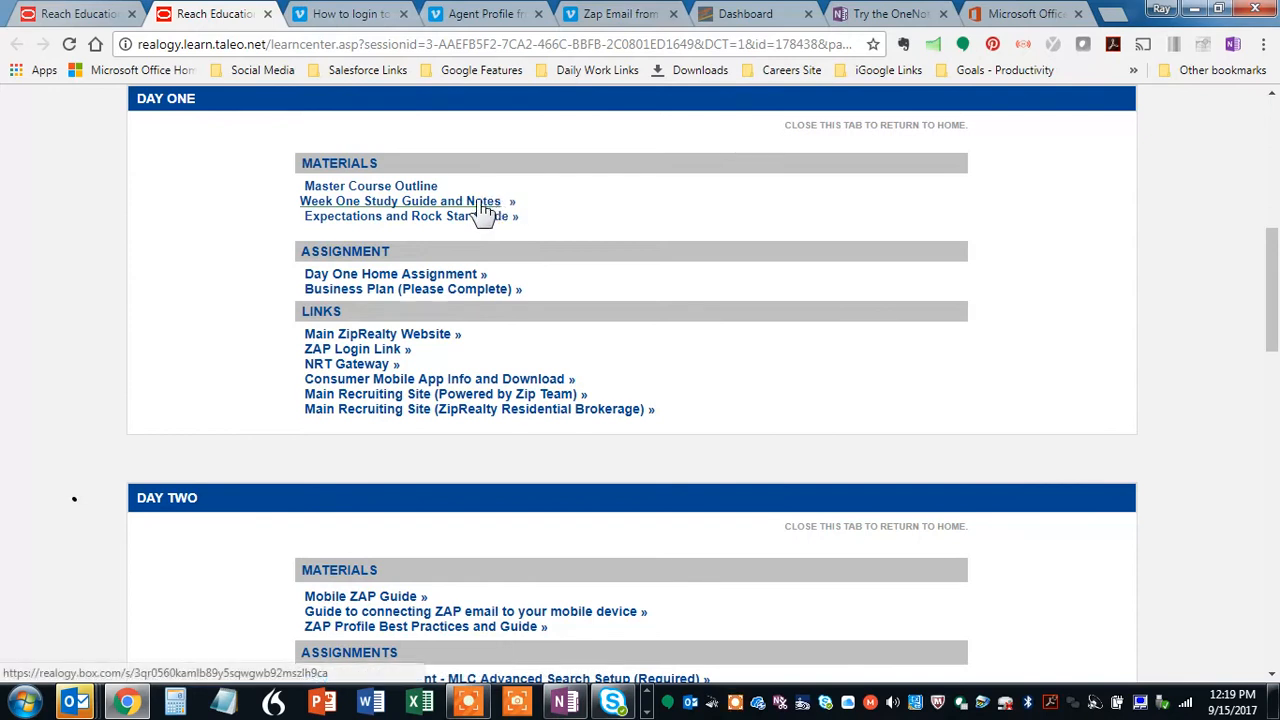
mouse_move(564, 212)
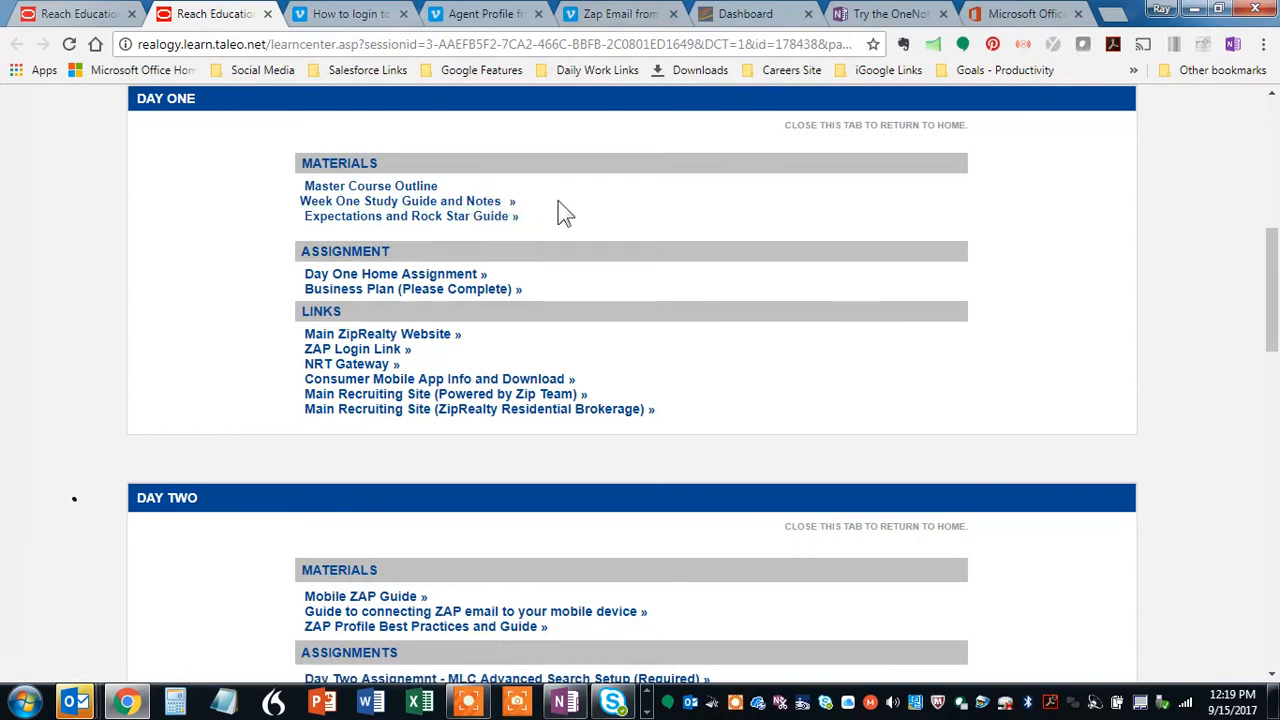
mouse_move(516, 272)
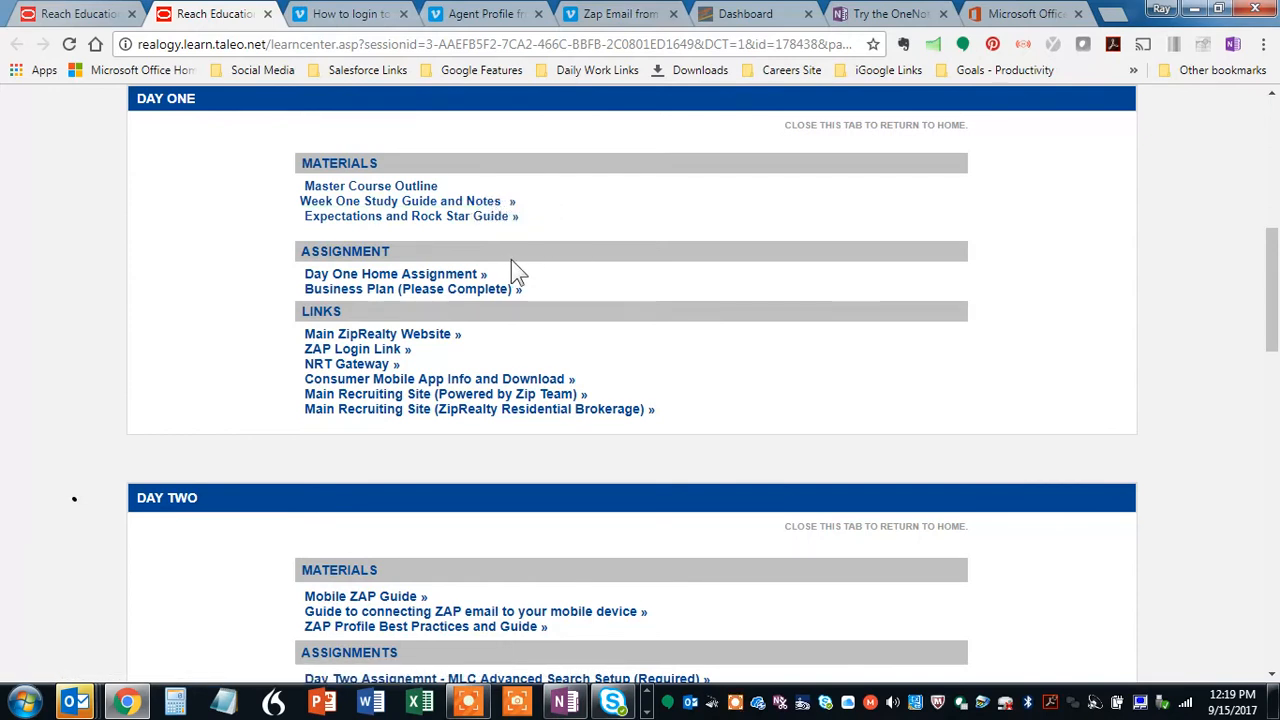
mouse_move(476, 308)
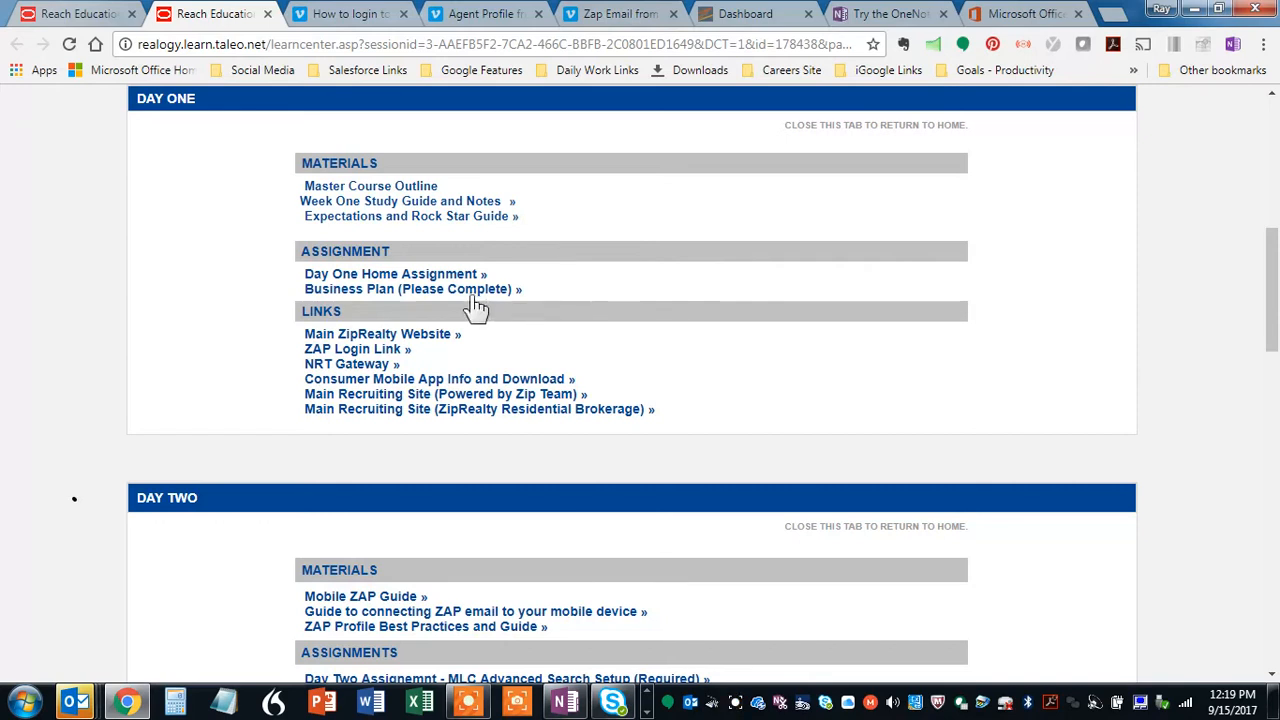
mouse_move(400, 272)
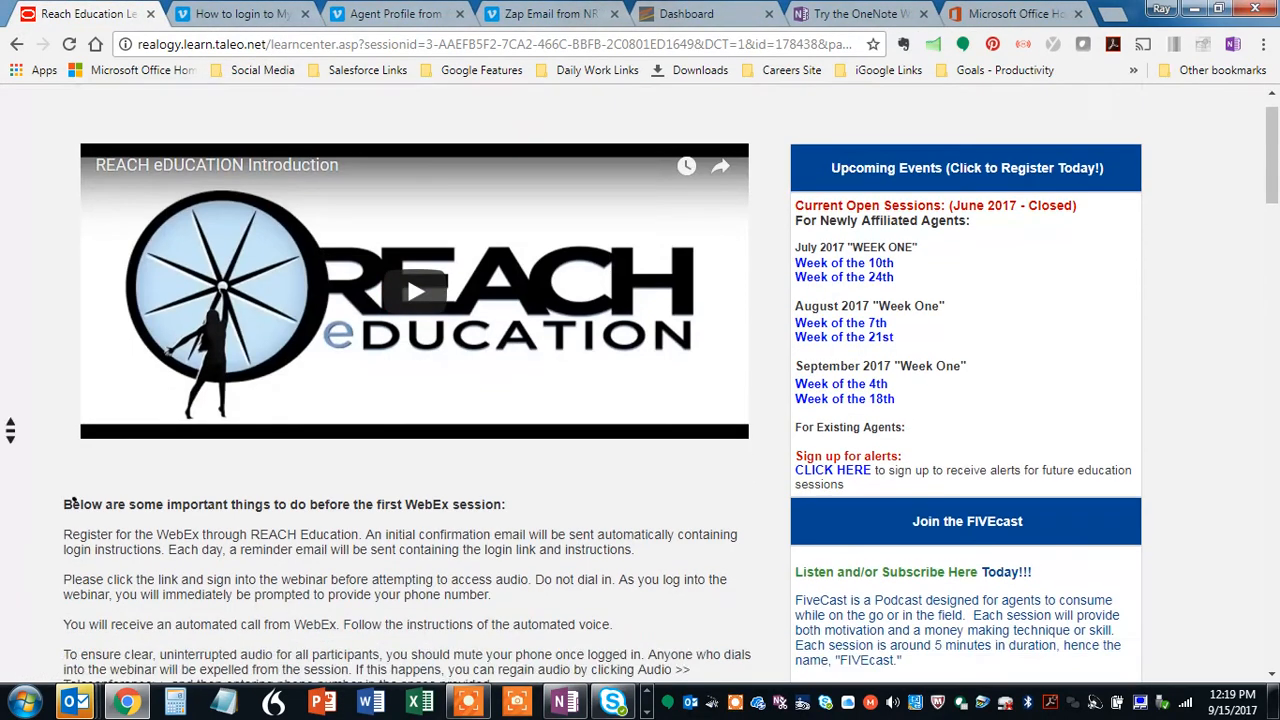
Scroll the home page down to reach the Day Two Video Course (No Webex Today) button.
scroll(down, 3)
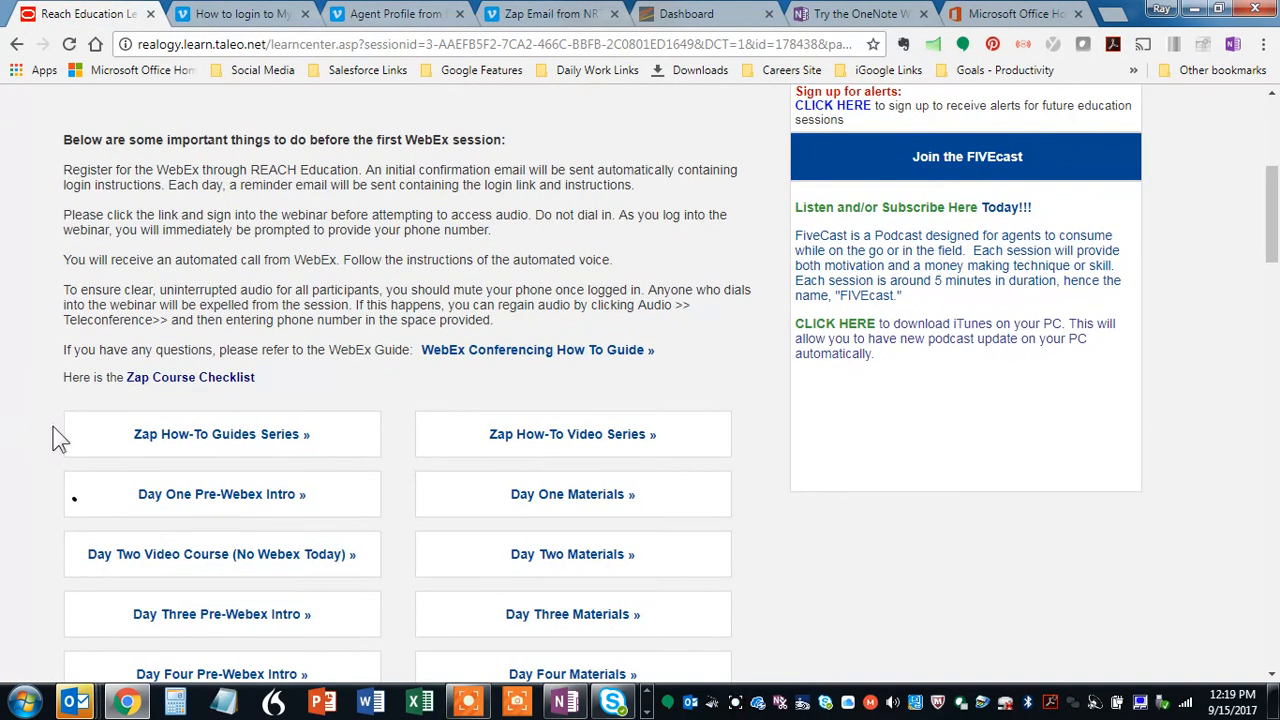
mouse_move(412, 490)
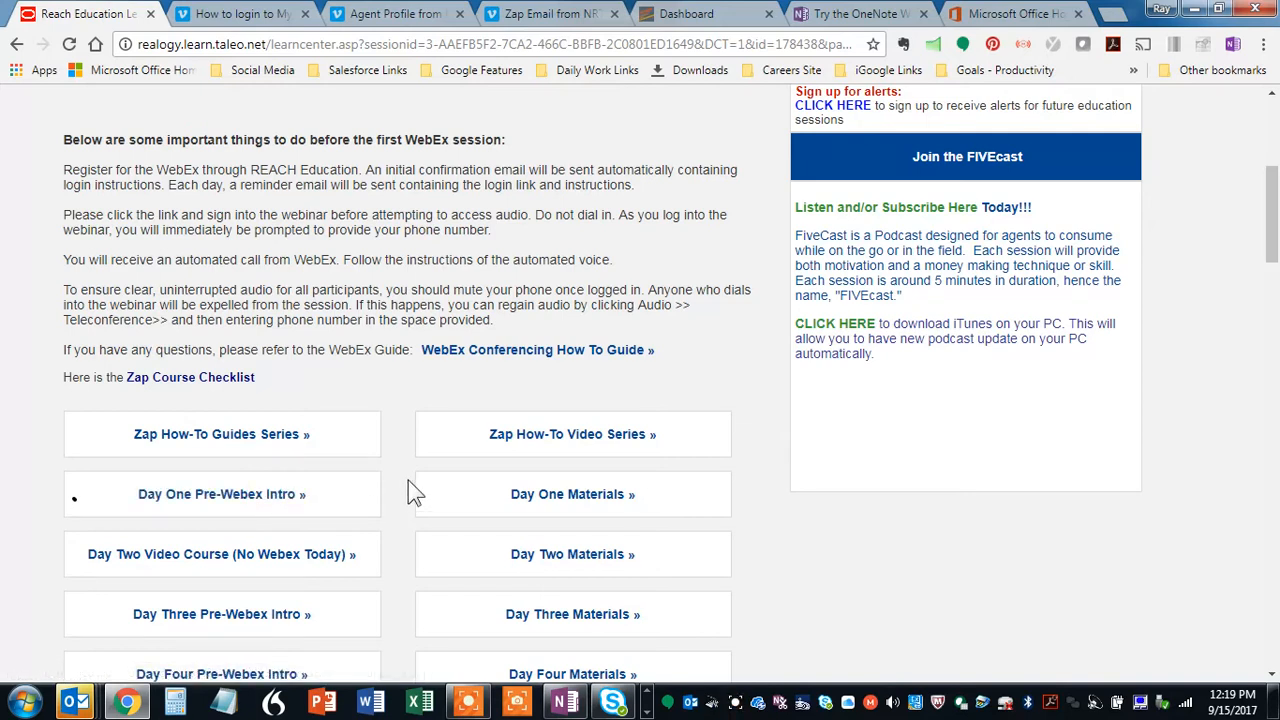
scroll(down, 3)
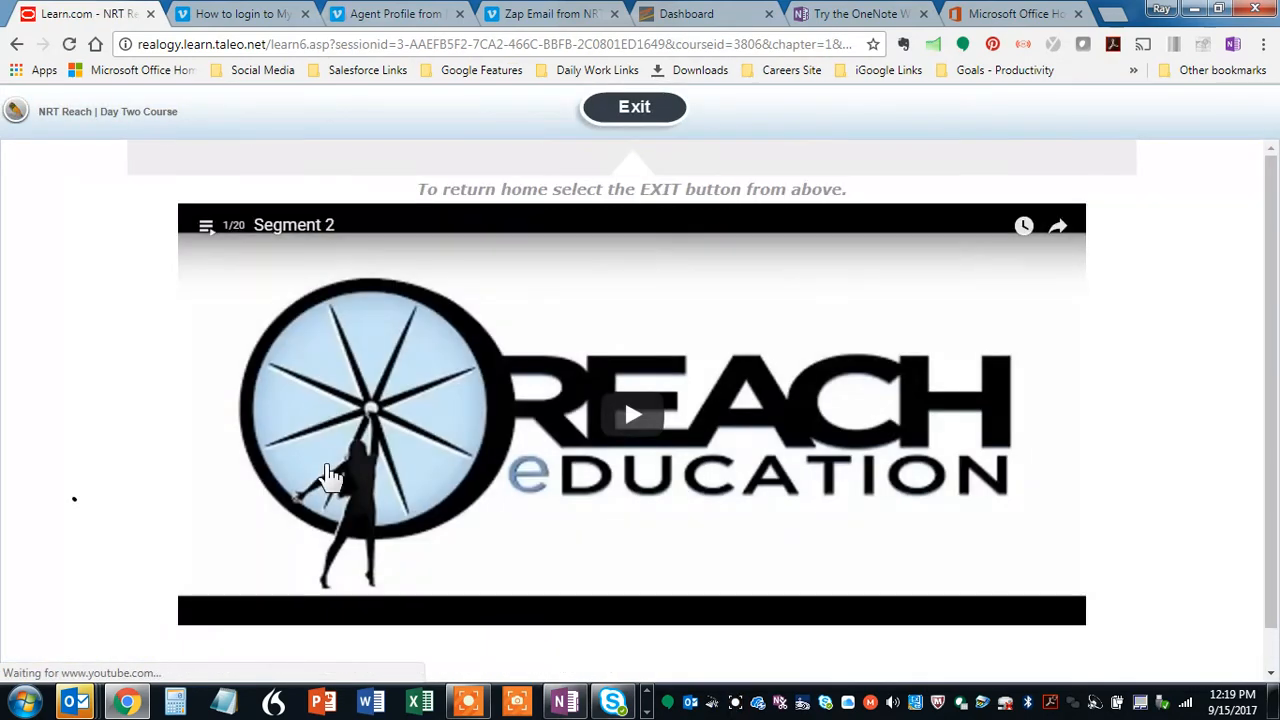
Browse the Day Two course playlist of videos, then close the playlist panel.
click(206, 224)
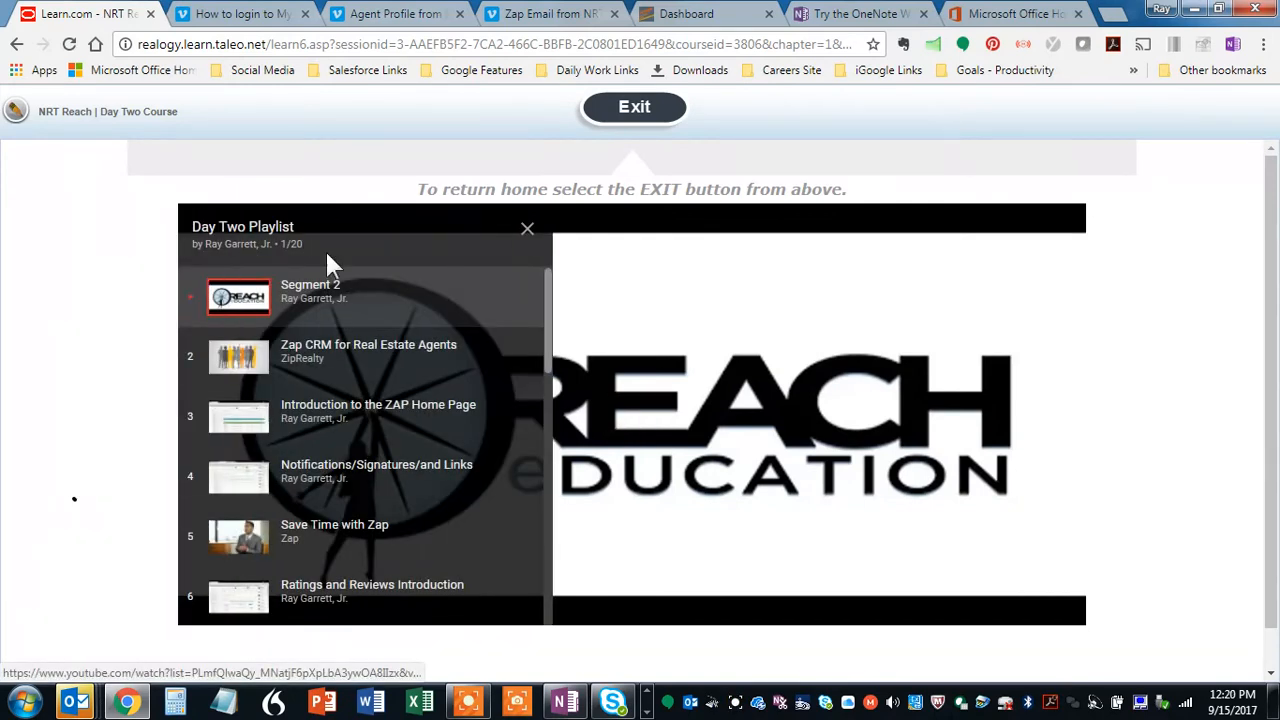
mouse_move(552, 340)
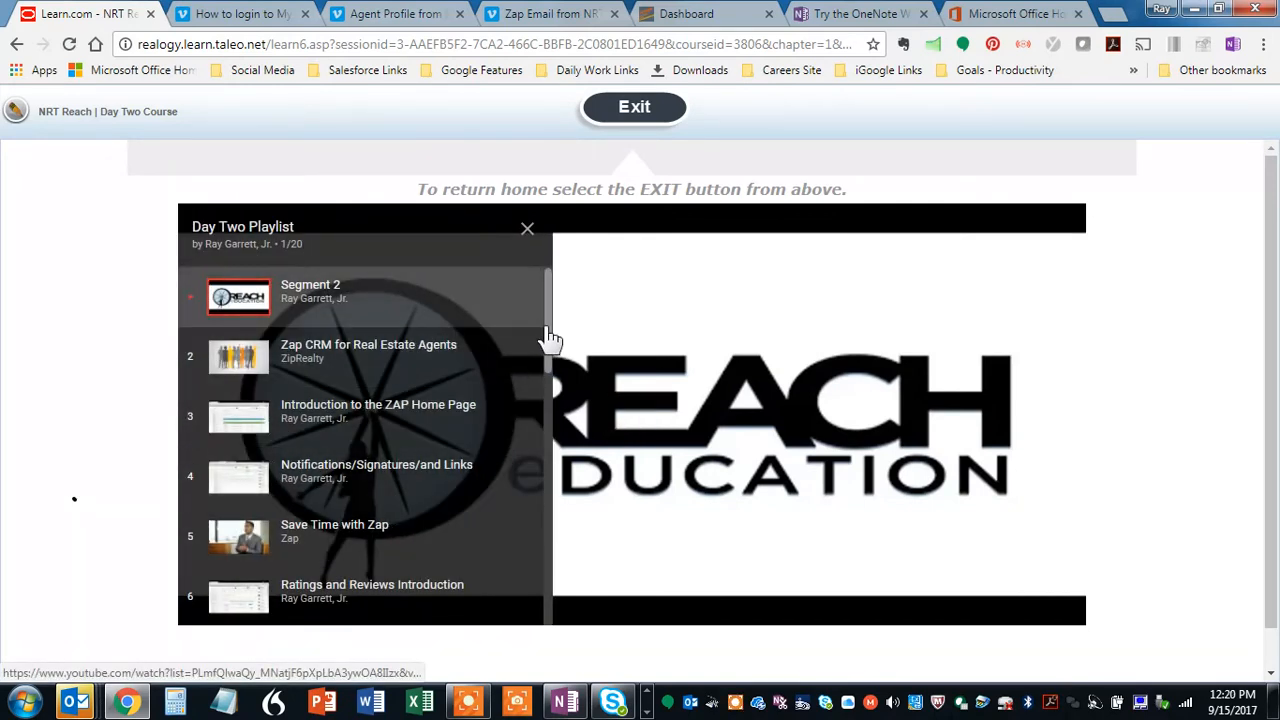
scroll(down, 3)
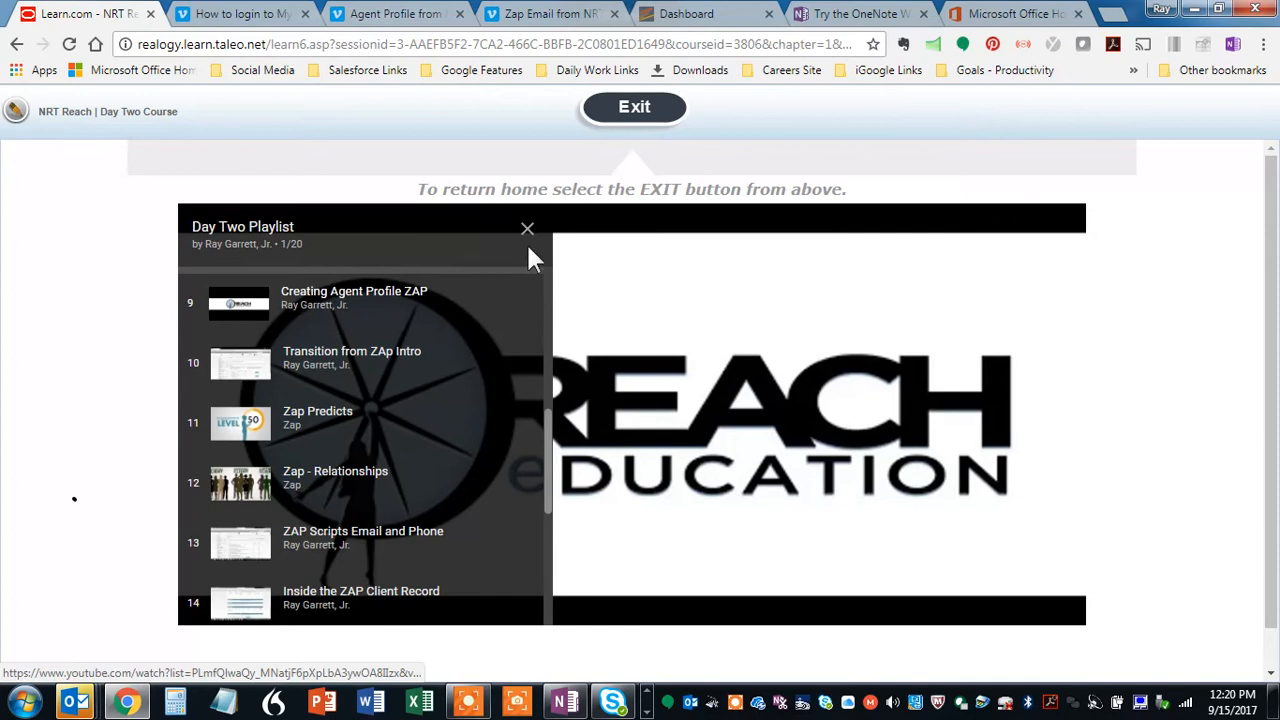
click(528, 228)
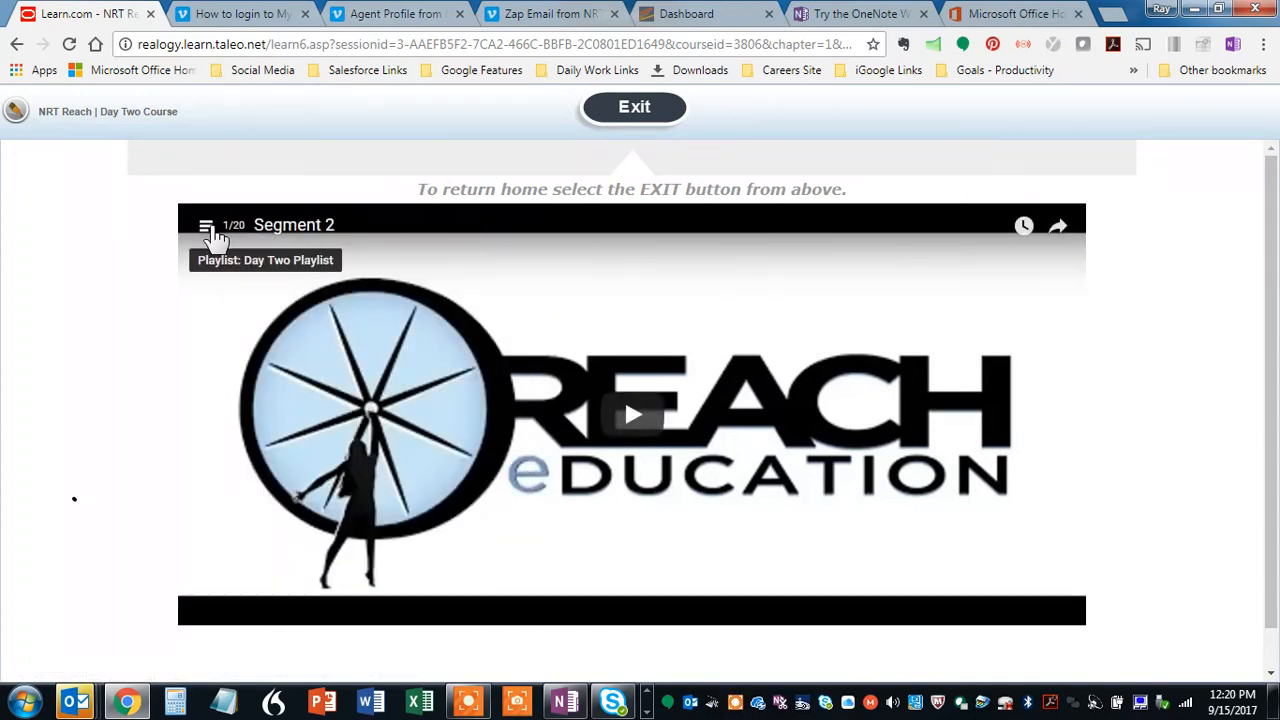
click(208, 224)
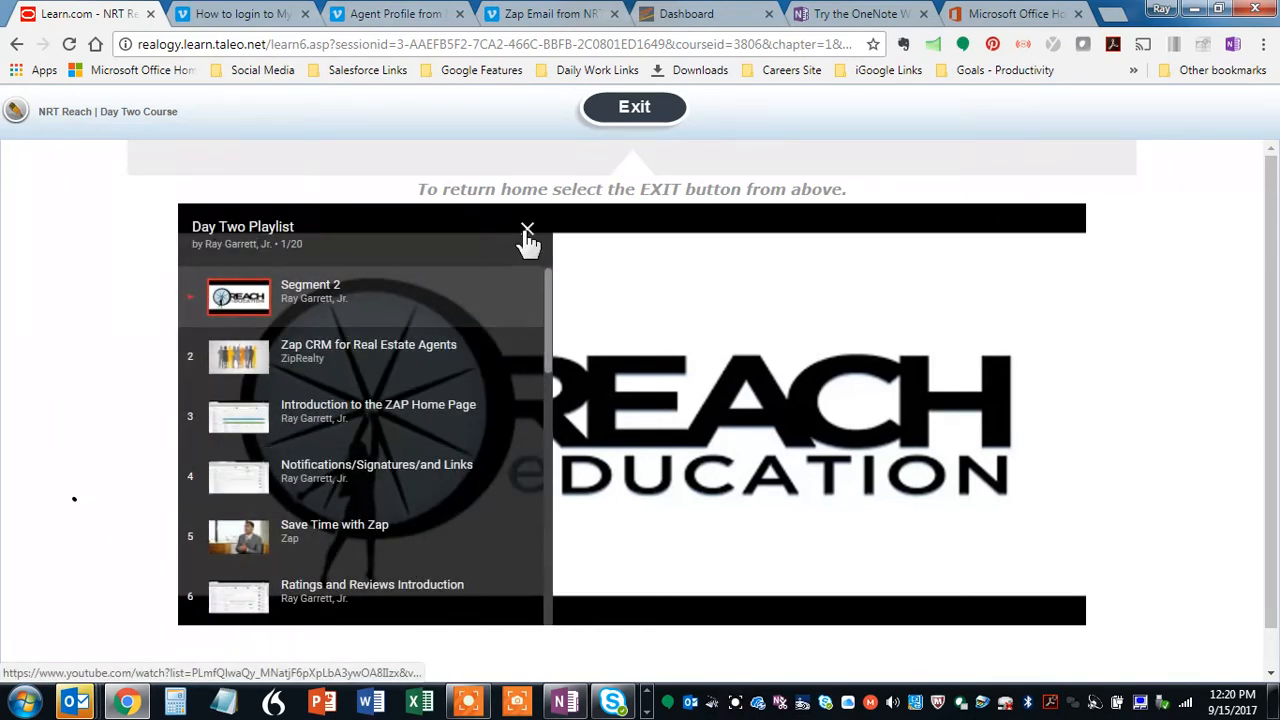
click(528, 230)
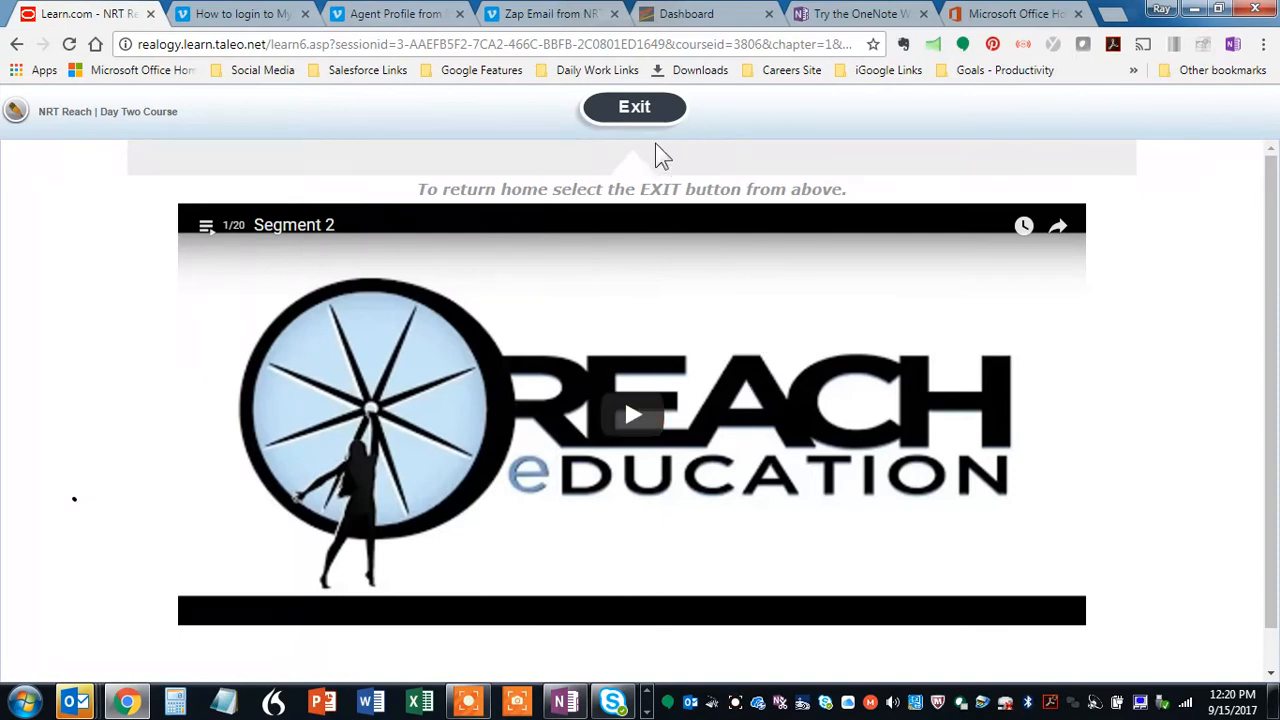
Exit the Day Two video course, landing on the ZAP How-To Information page.
click(634, 108)
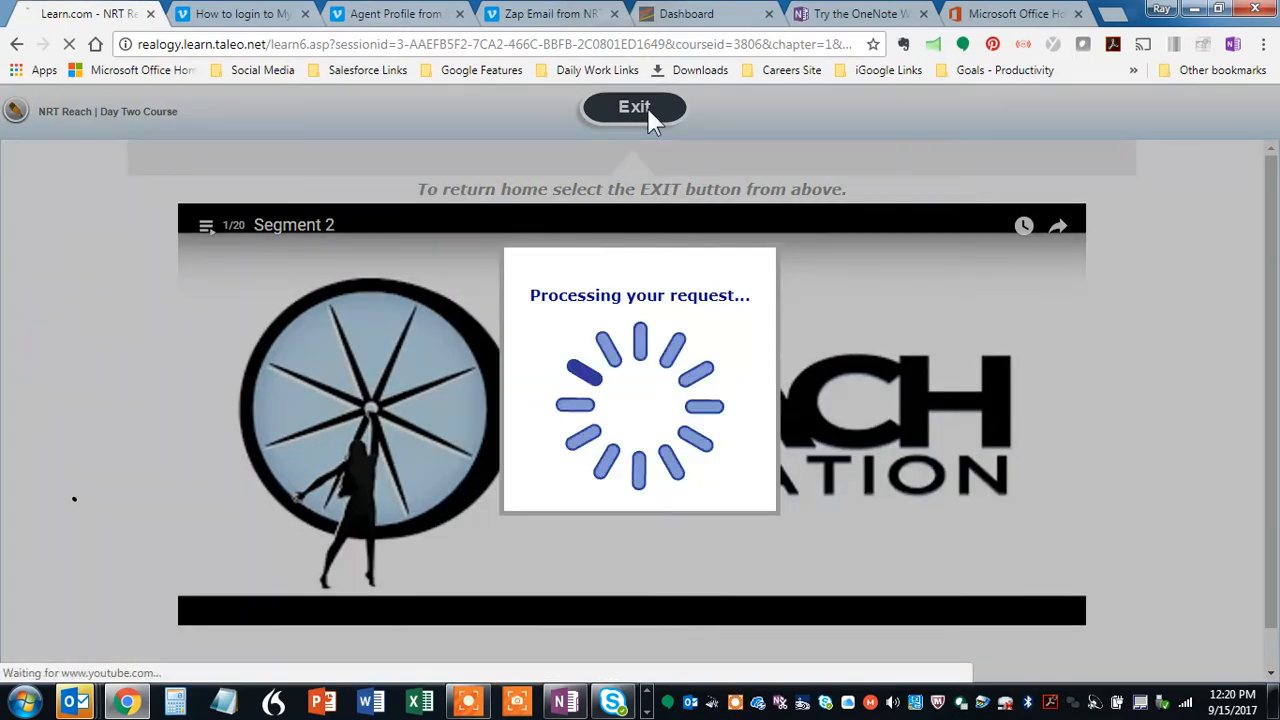
click(634, 108)
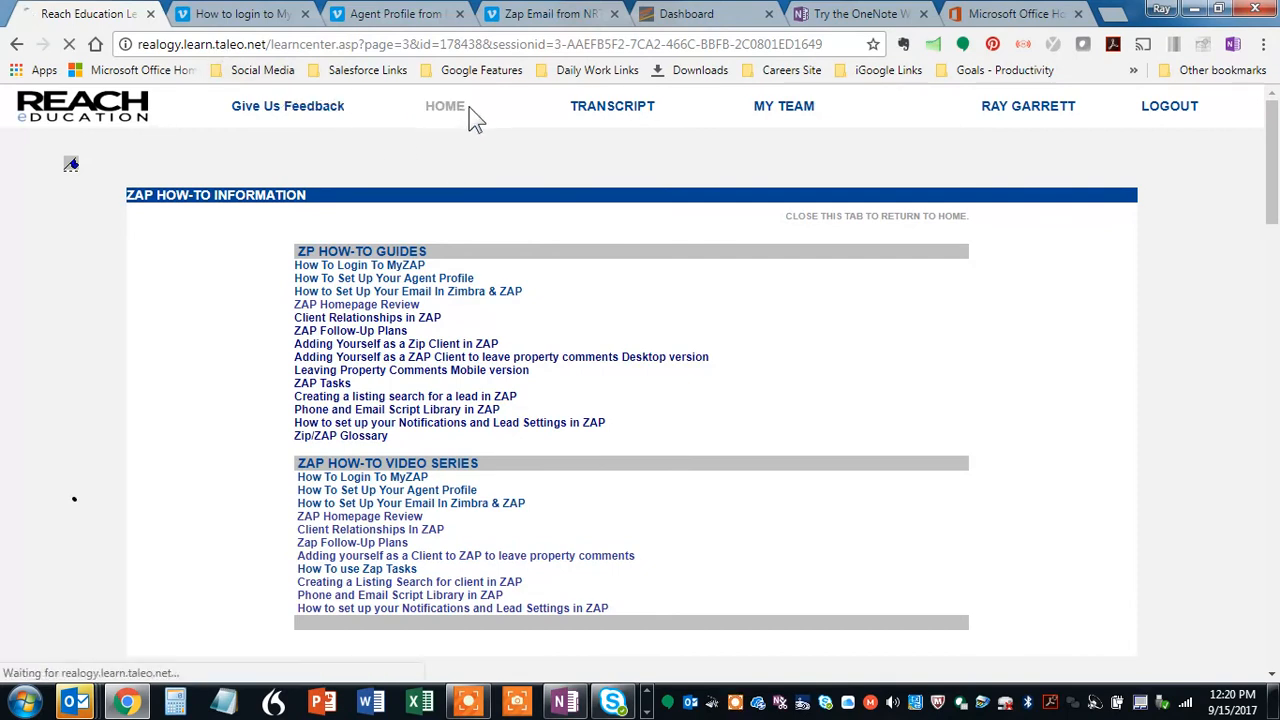
Return HOME and scroll down to the Zap guides, Day One–Five links and coaching modules.
click(444, 106)
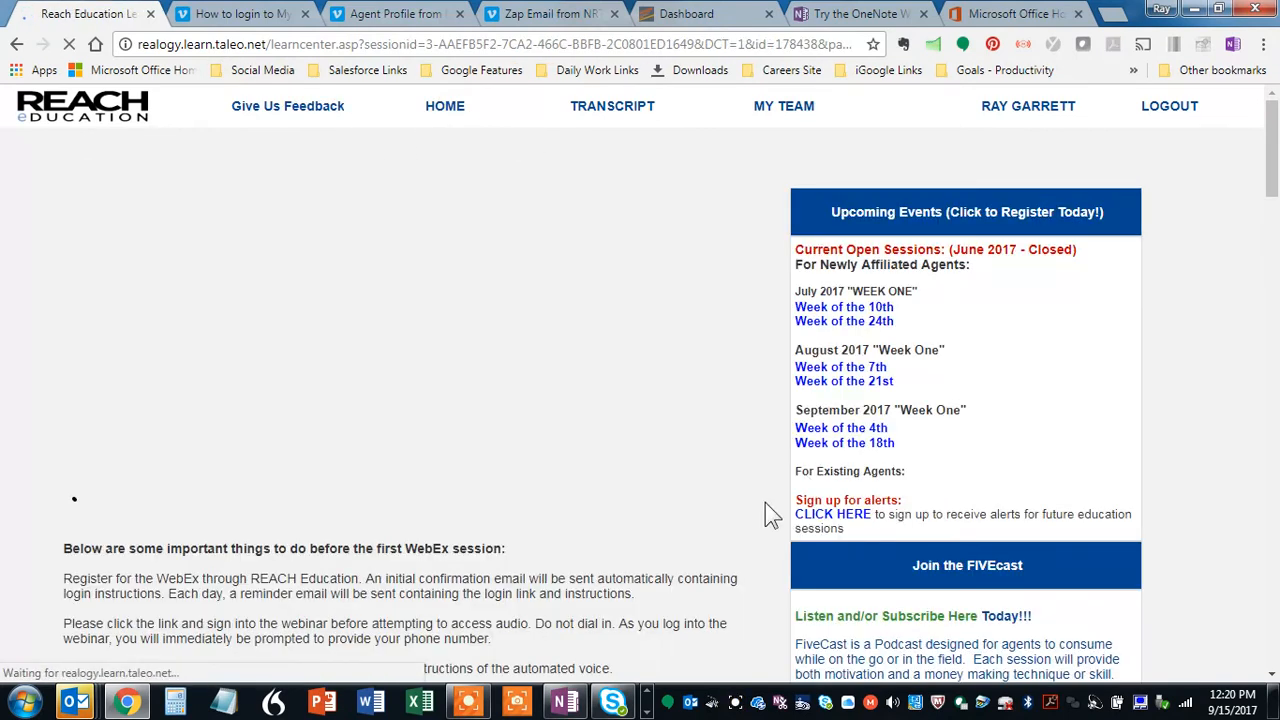
scroll(down, 3)
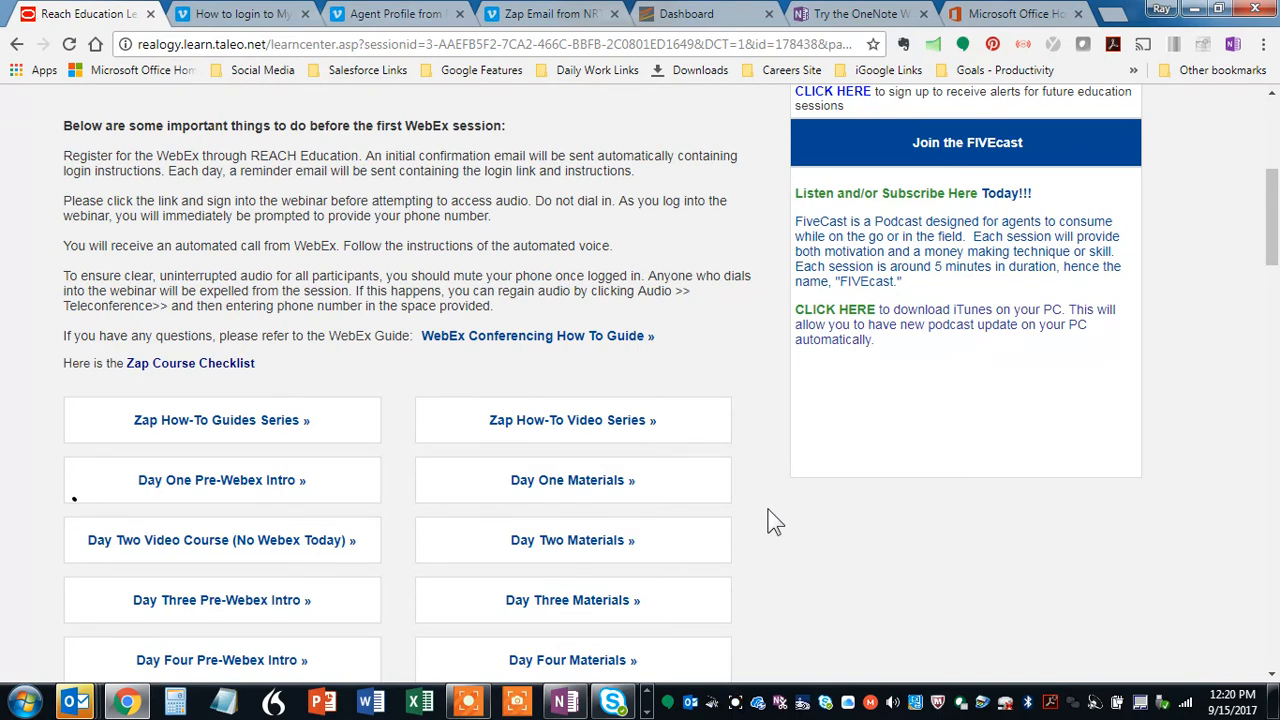
scroll(down, 3)
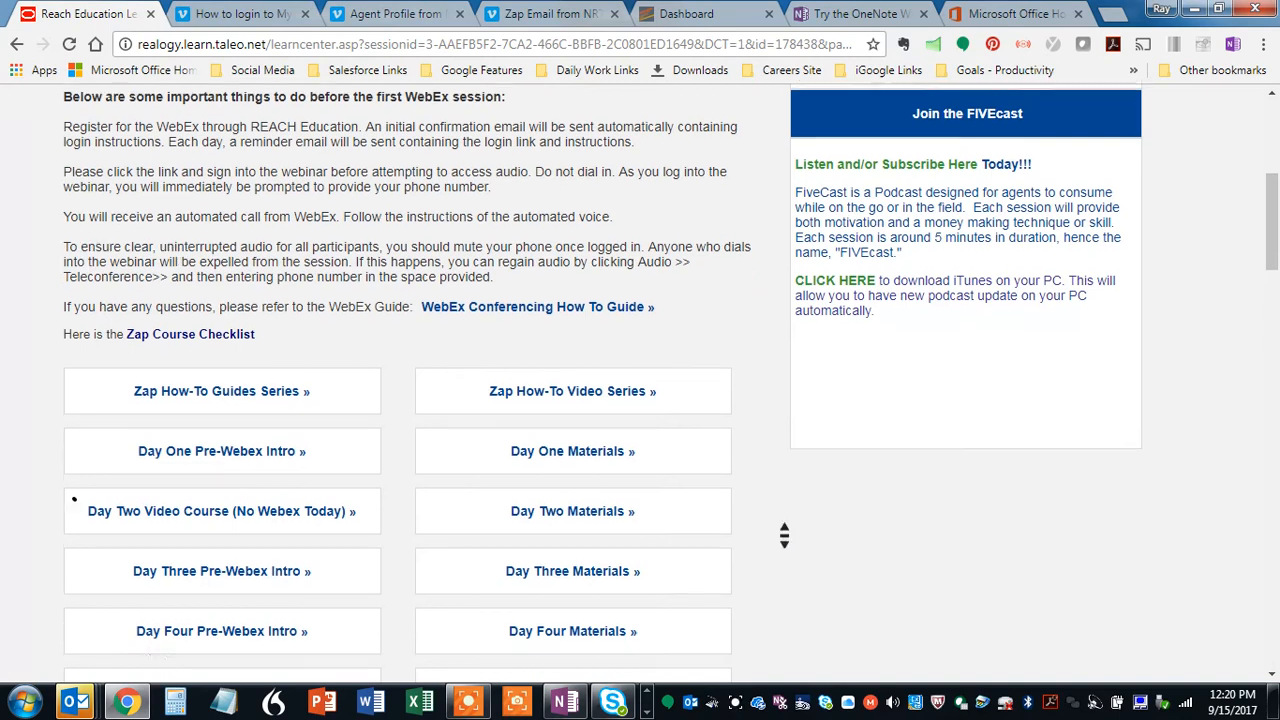
scroll(down, 3)
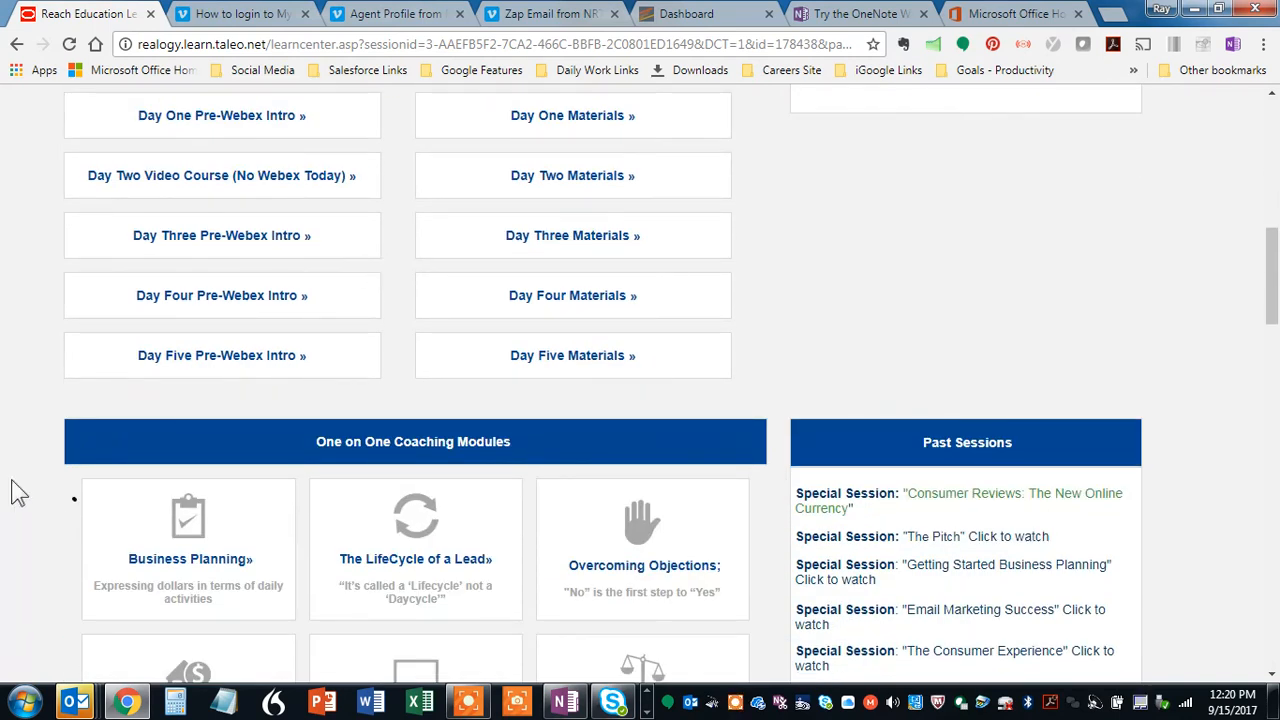
scroll(down, 3)
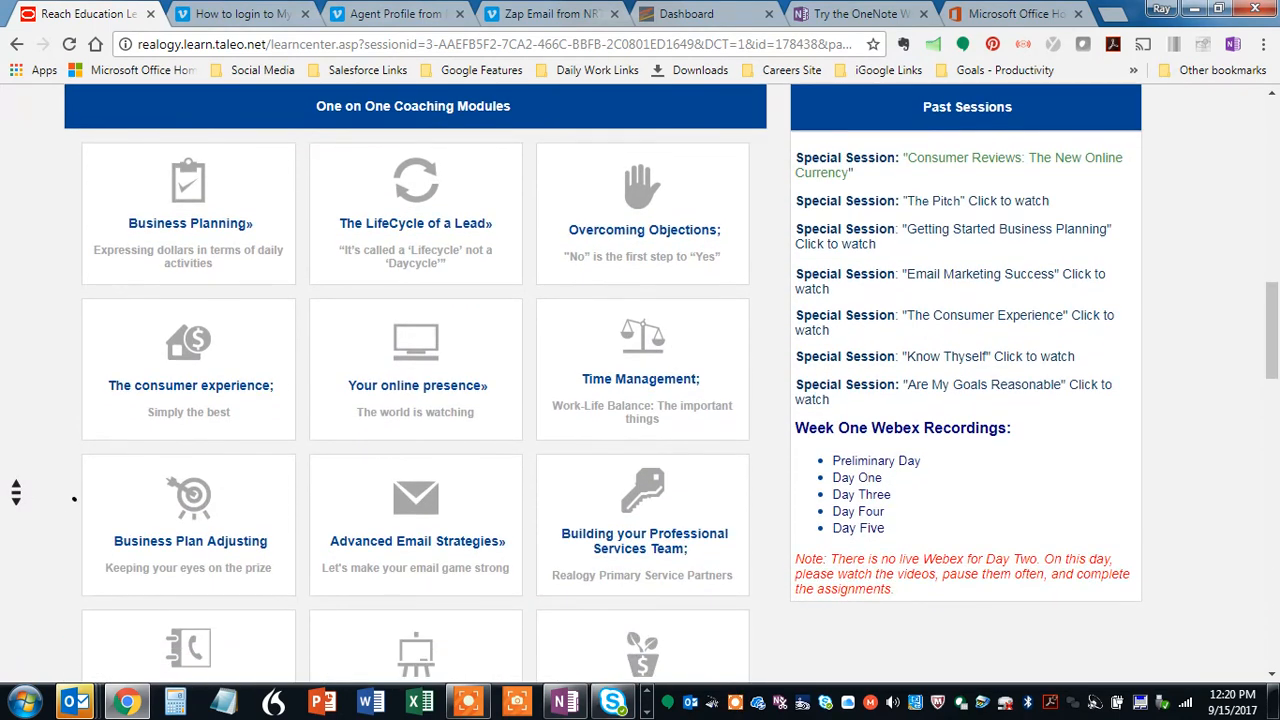
mouse_move(20, 490)
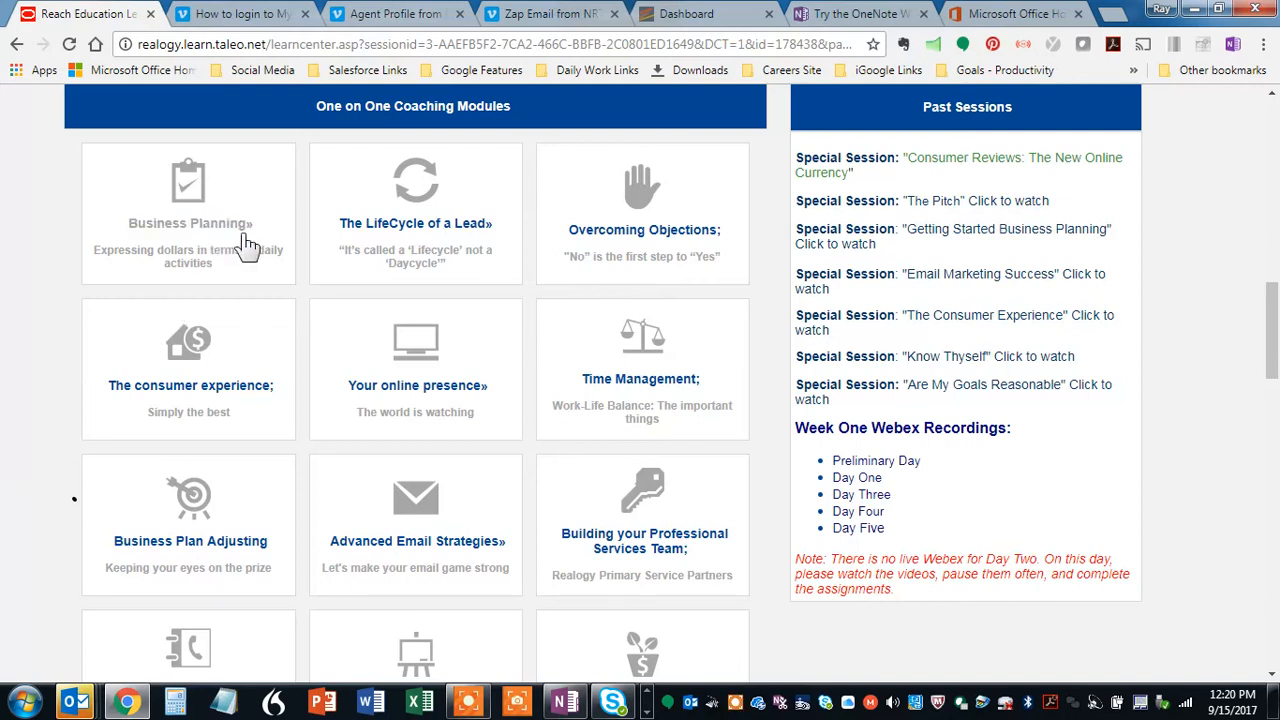
mouse_move(220, 222)
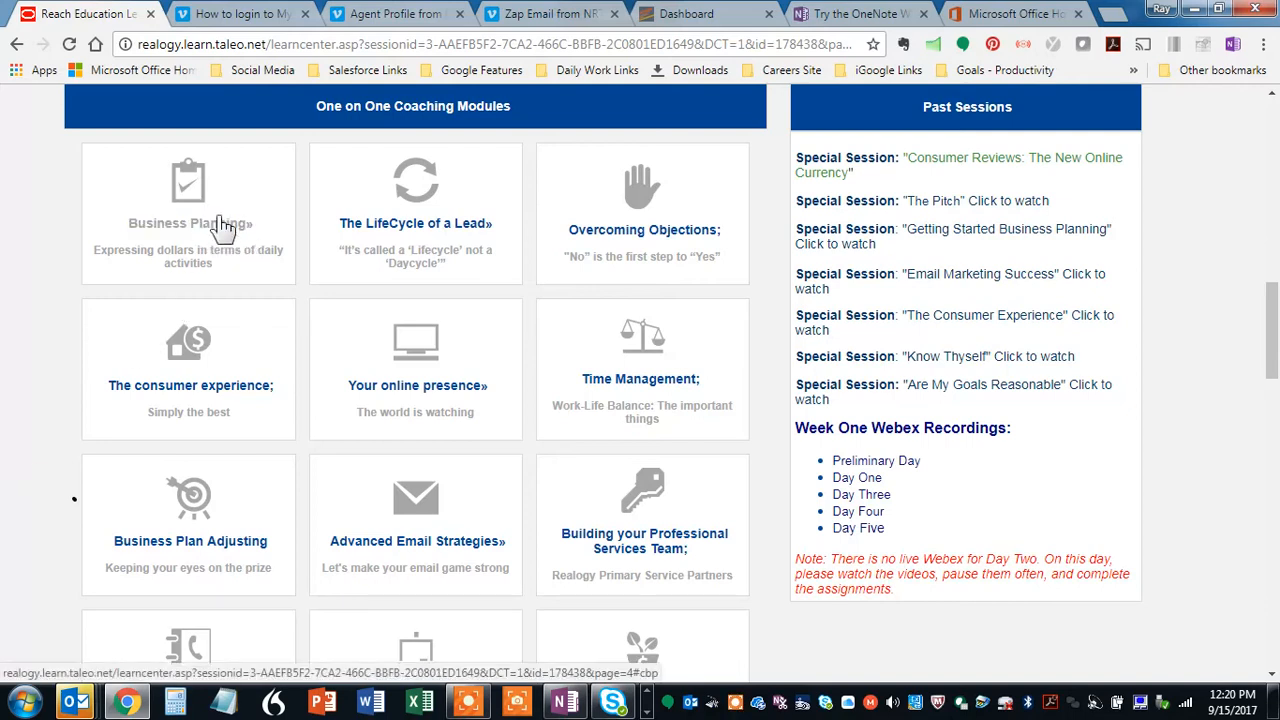
mouse_move(244, 210)
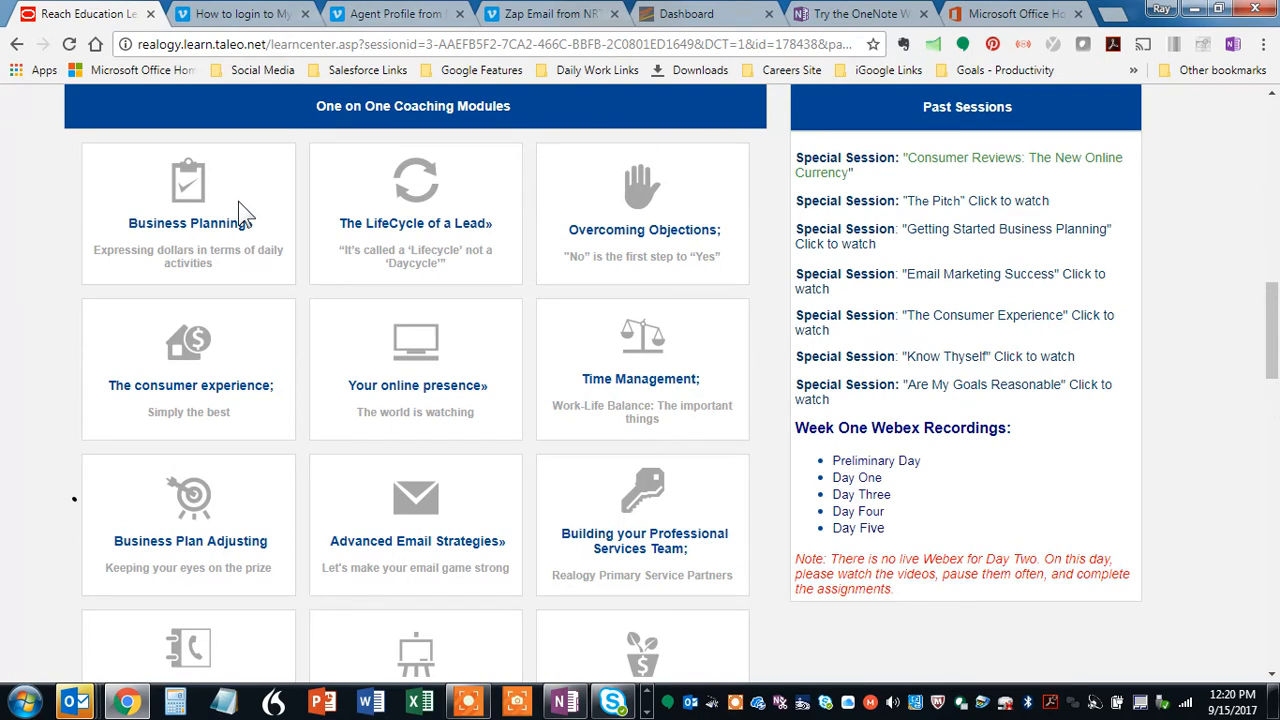
scroll(down, 3)
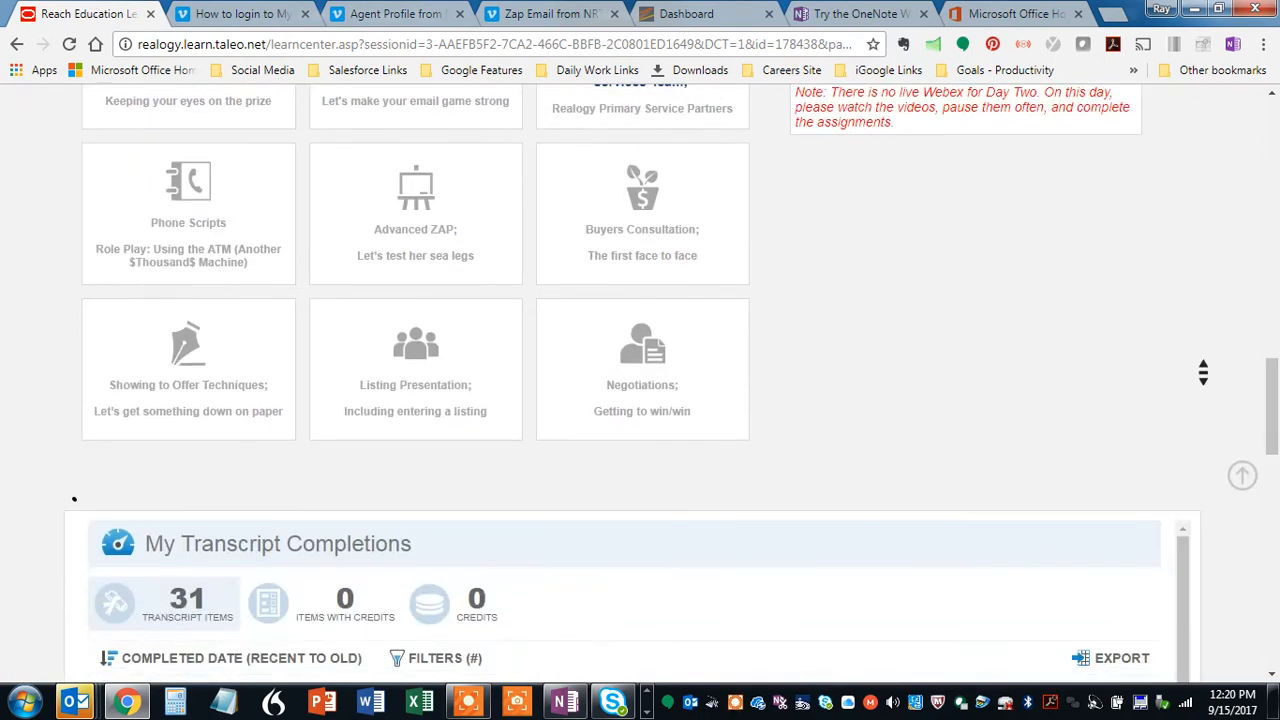
scroll(down, 3)
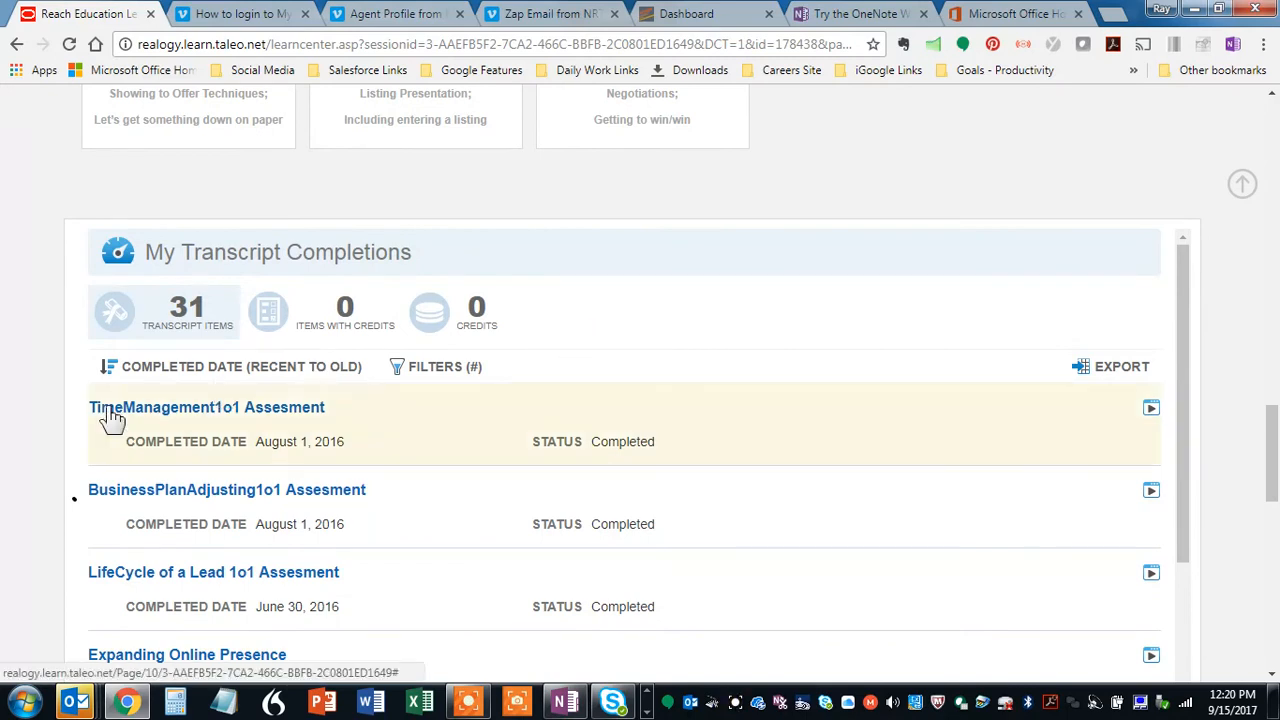
scroll(down, 3)
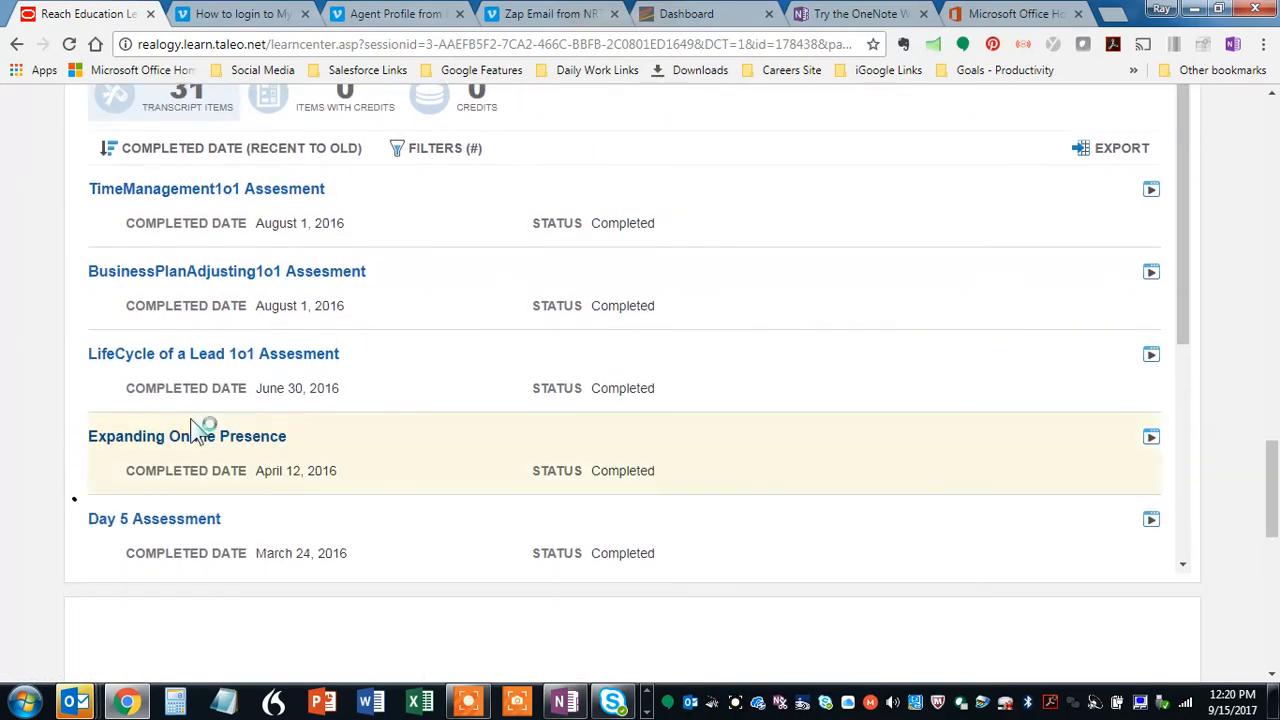
mouse_move(18, 388)
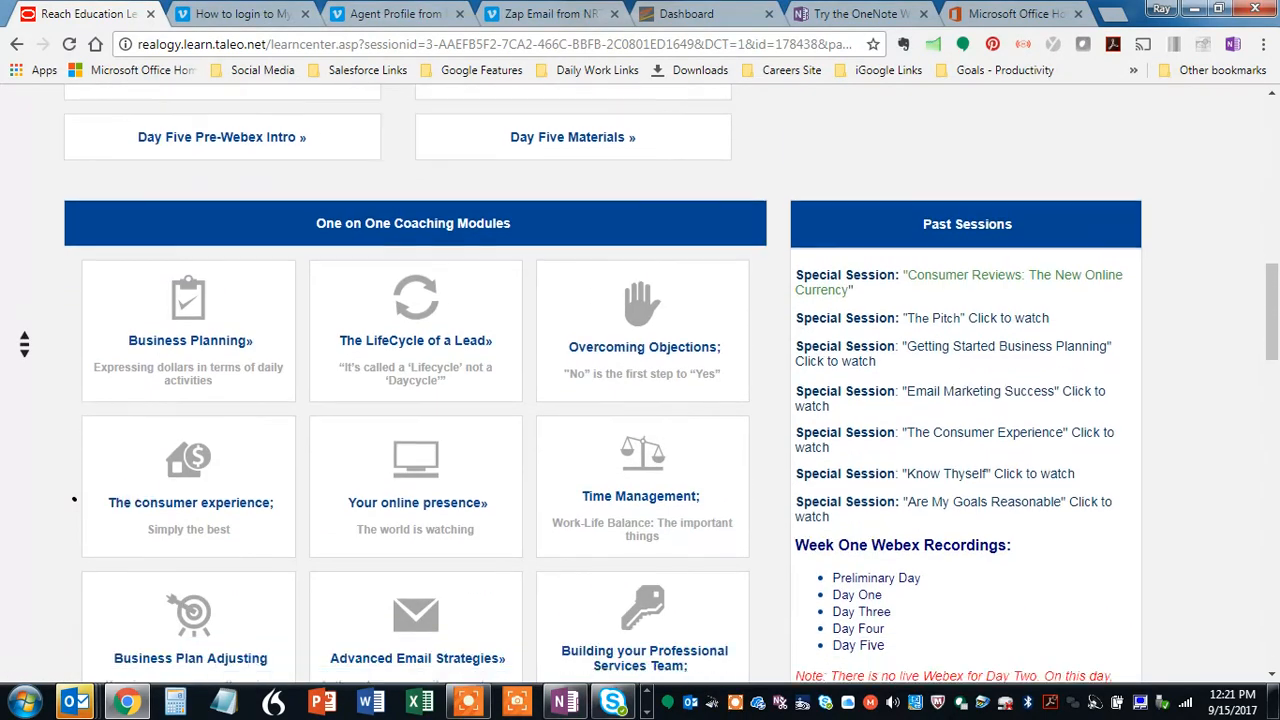
scroll(down, 3)
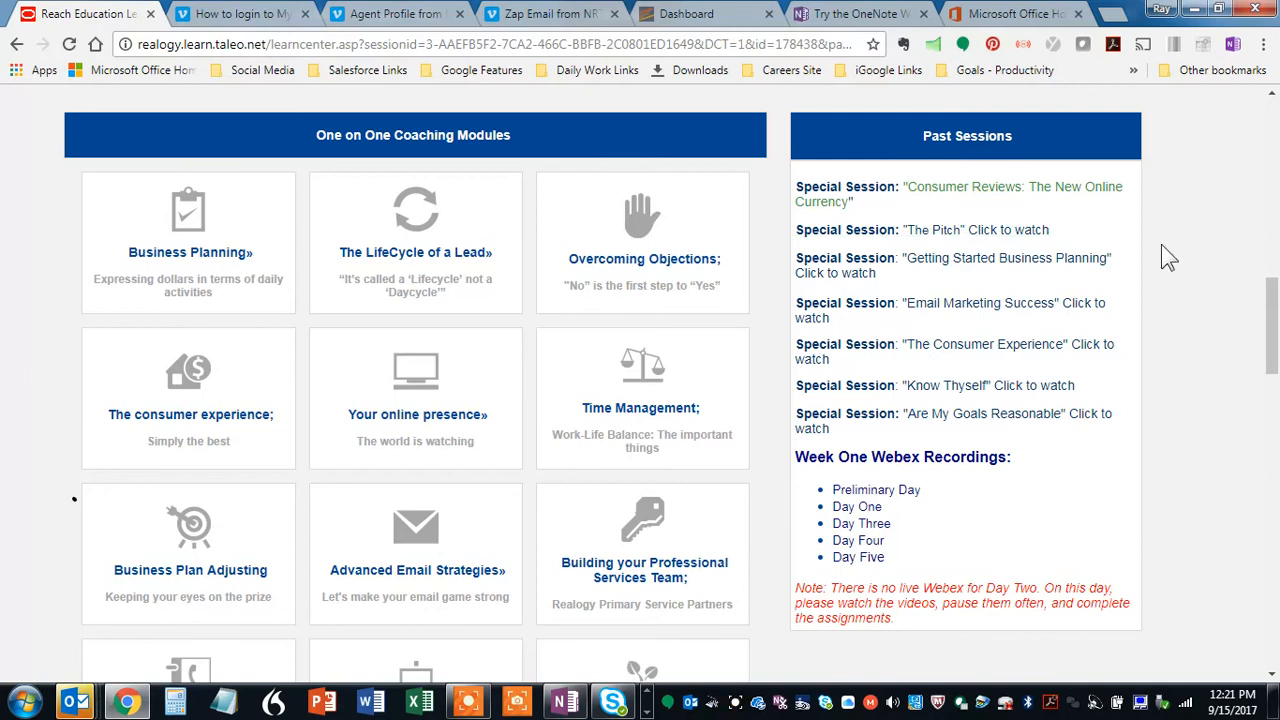
mouse_move(808, 456)
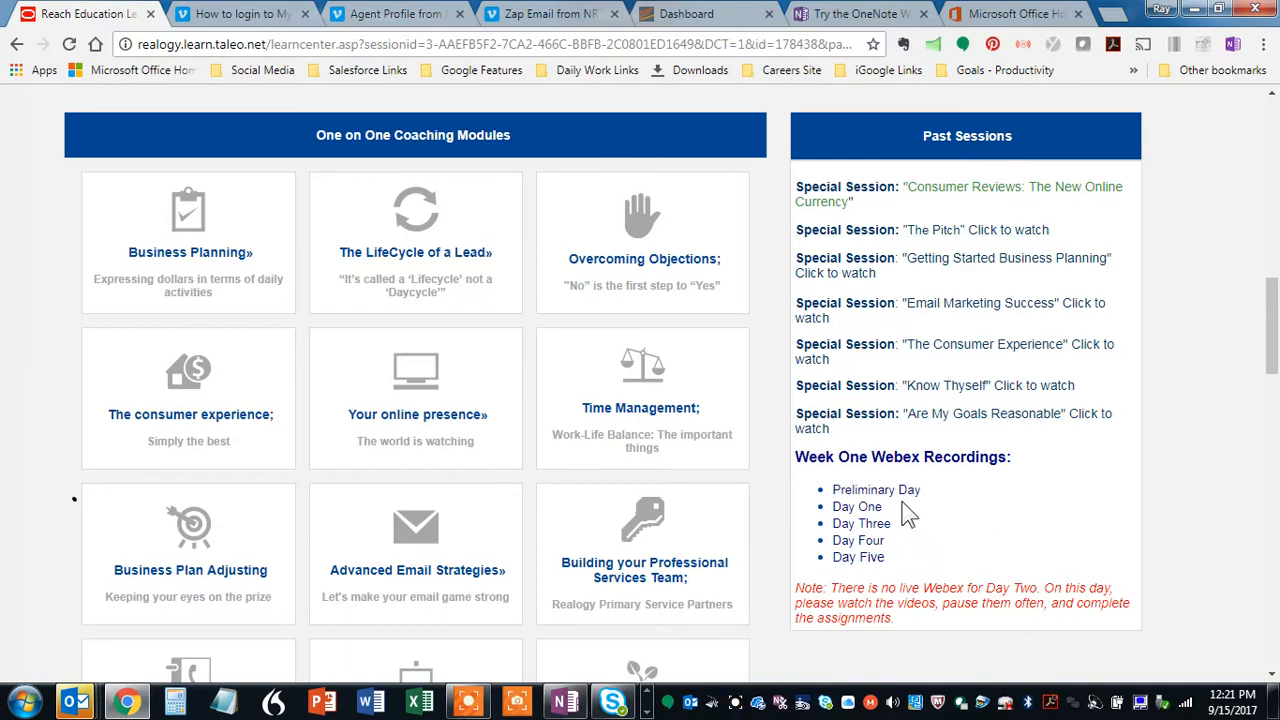
mouse_move(960, 584)
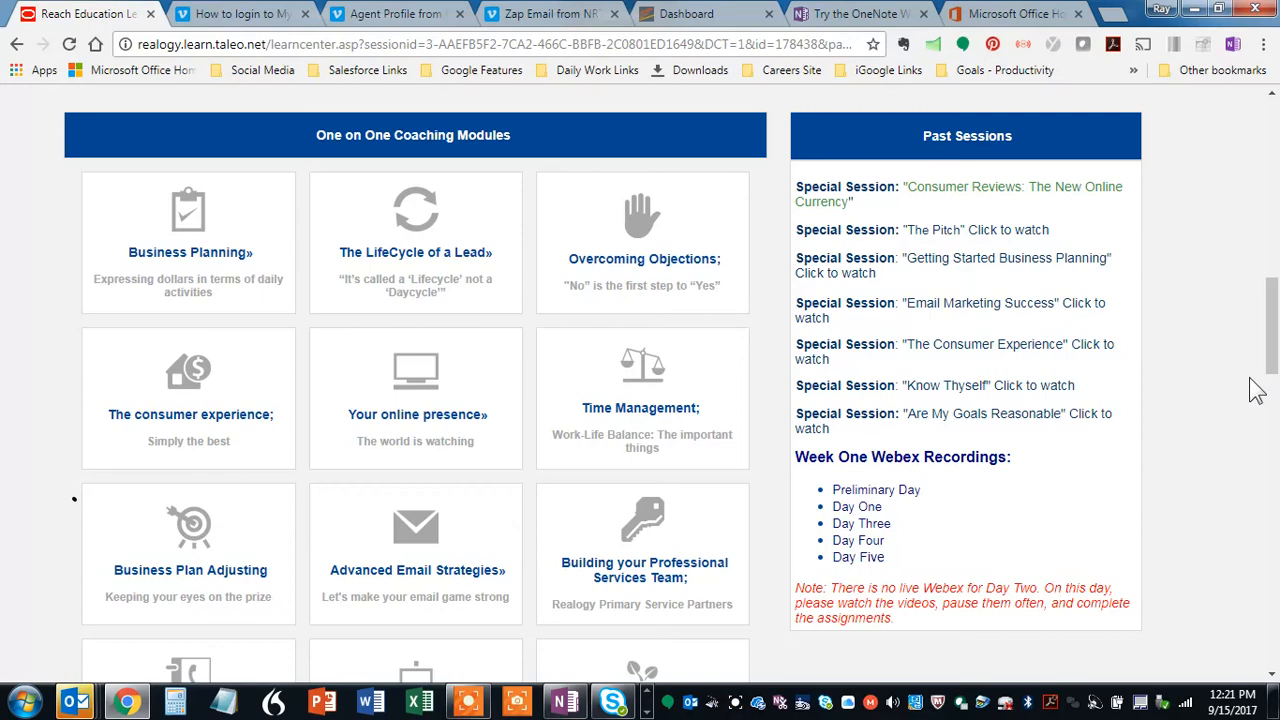
scroll(up, 3)
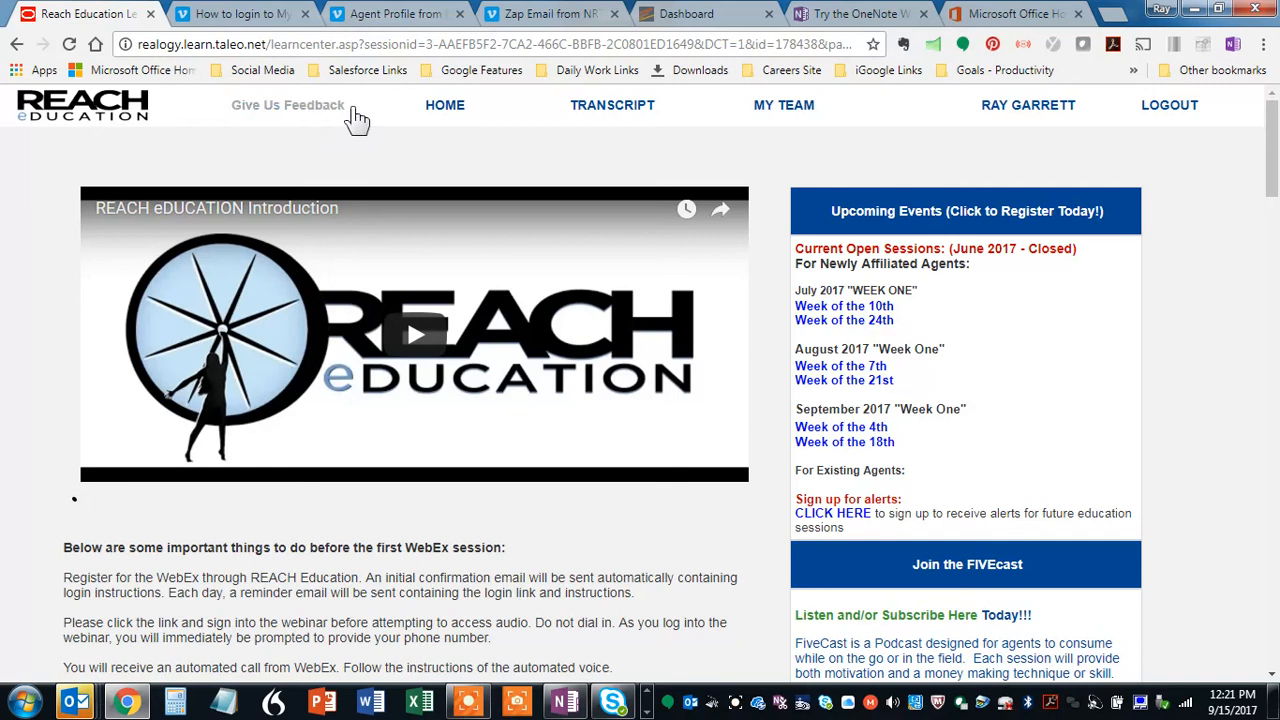
mouse_move(184, 118)
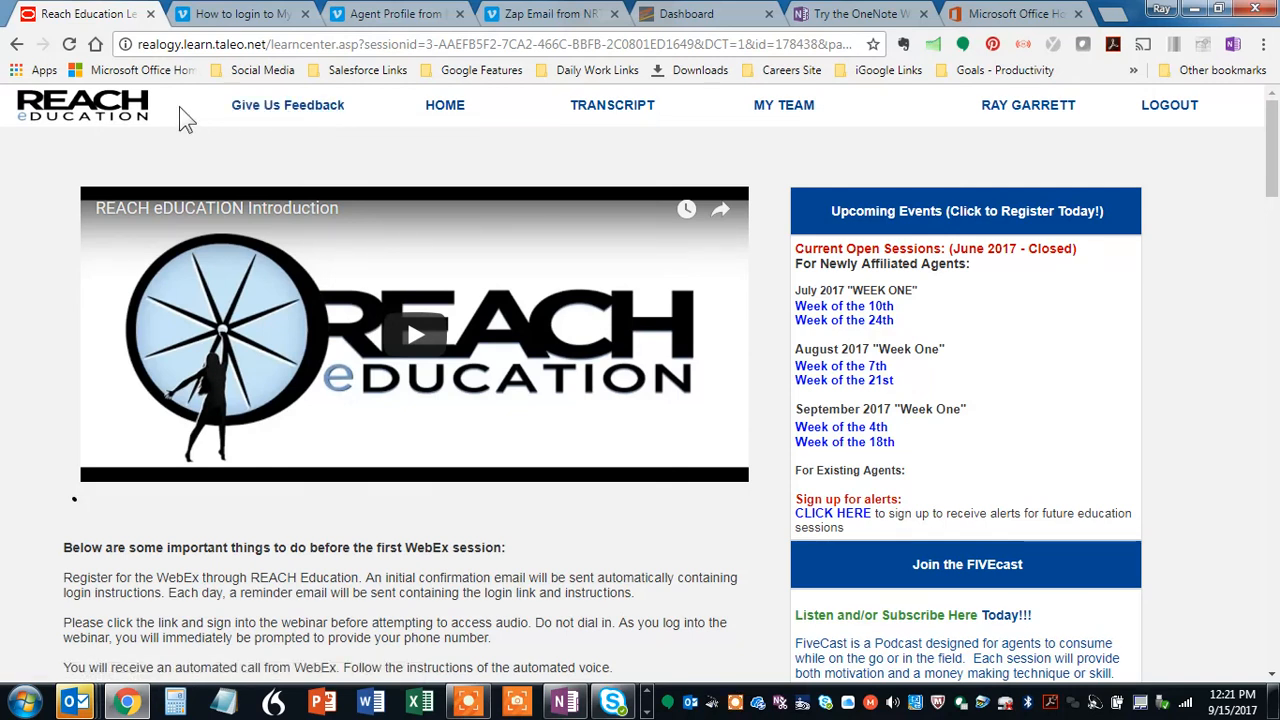
mouse_move(504, 458)
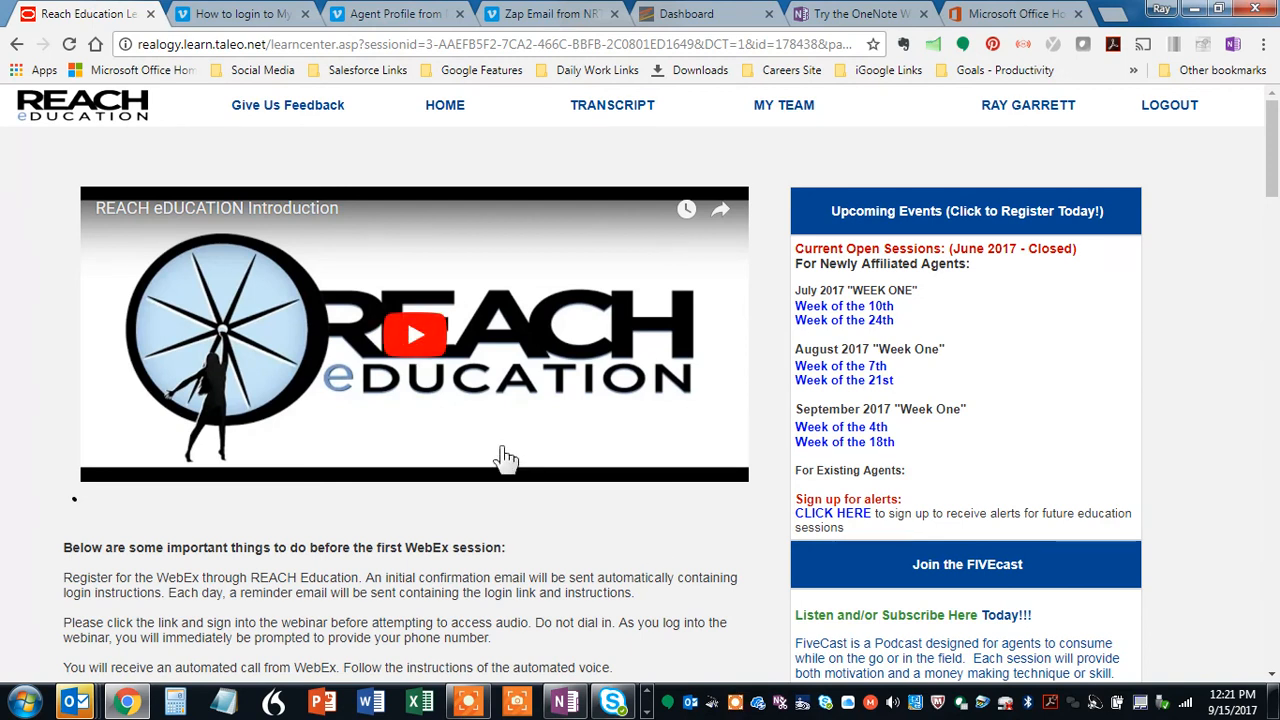